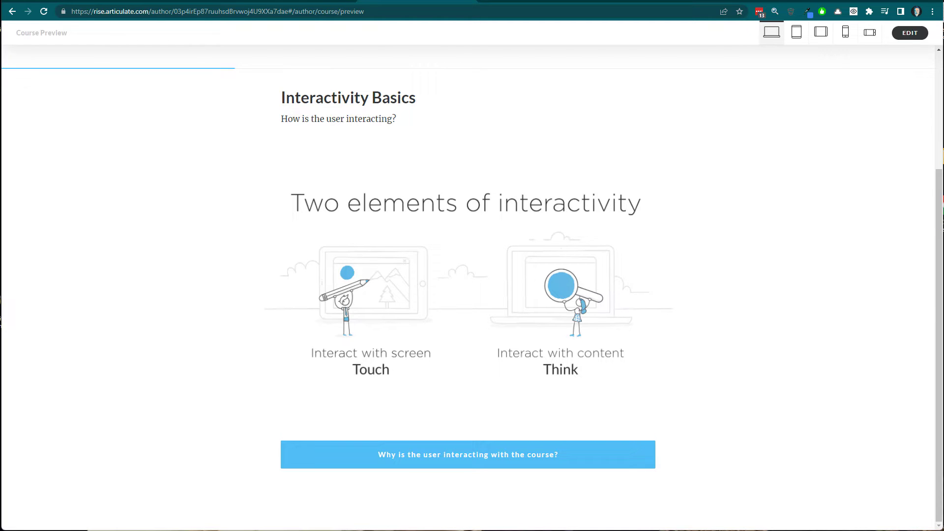
mouse_move(748, 246)
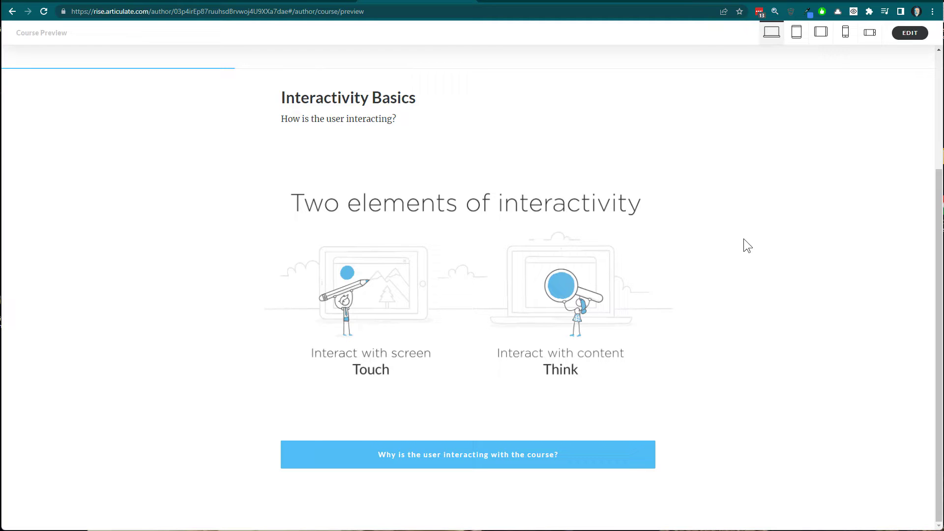
mouse_move(732, 242)
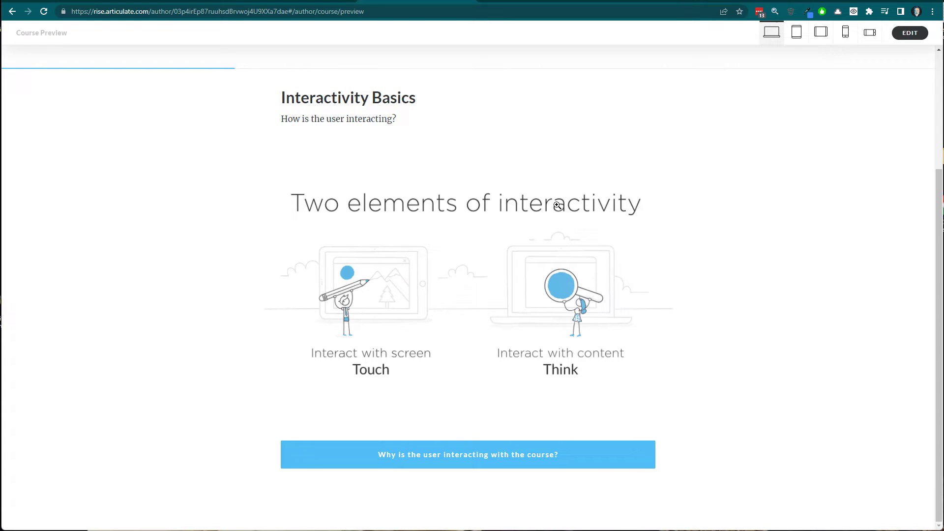
mouse_move(558, 215)
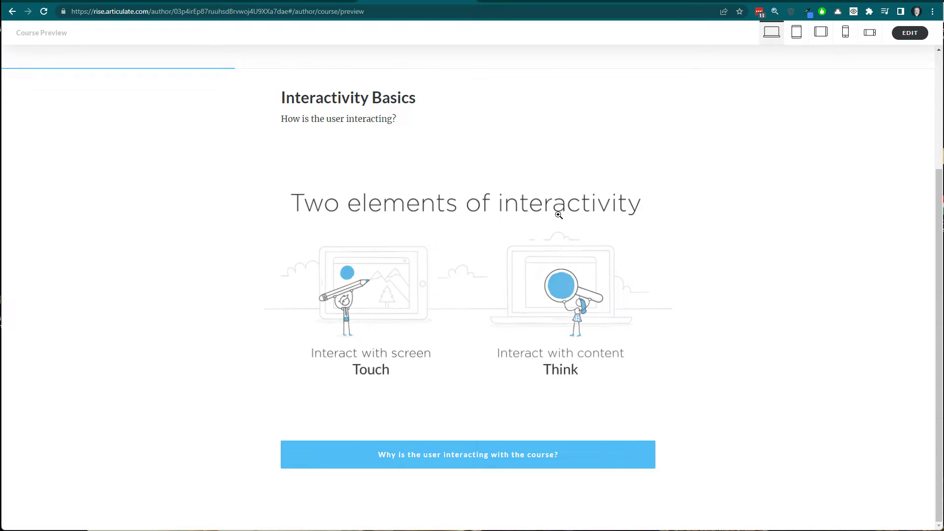
mouse_move(558, 469)
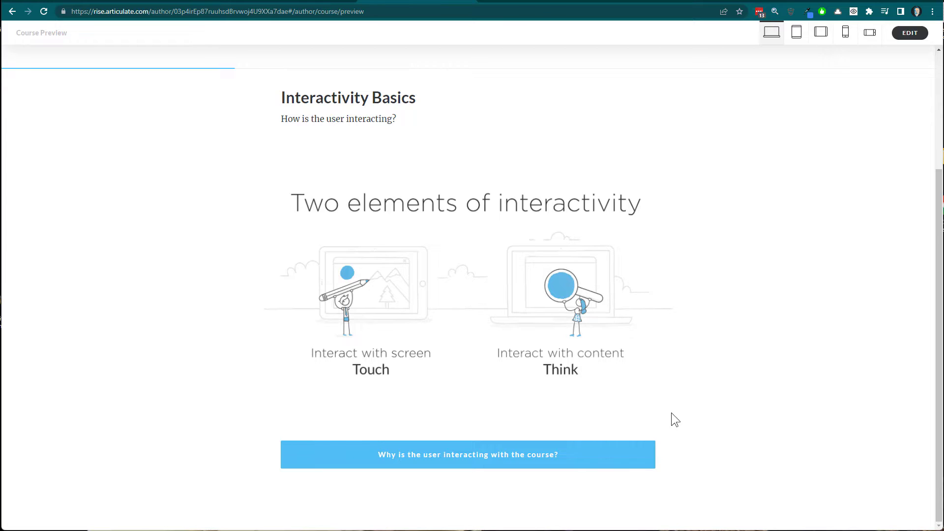
mouse_move(631, 456)
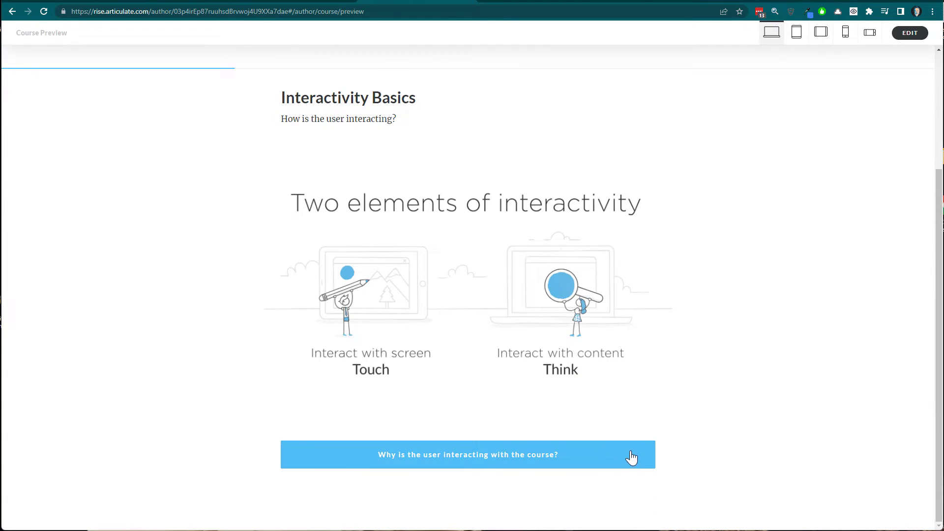
mouse_move(710, 423)
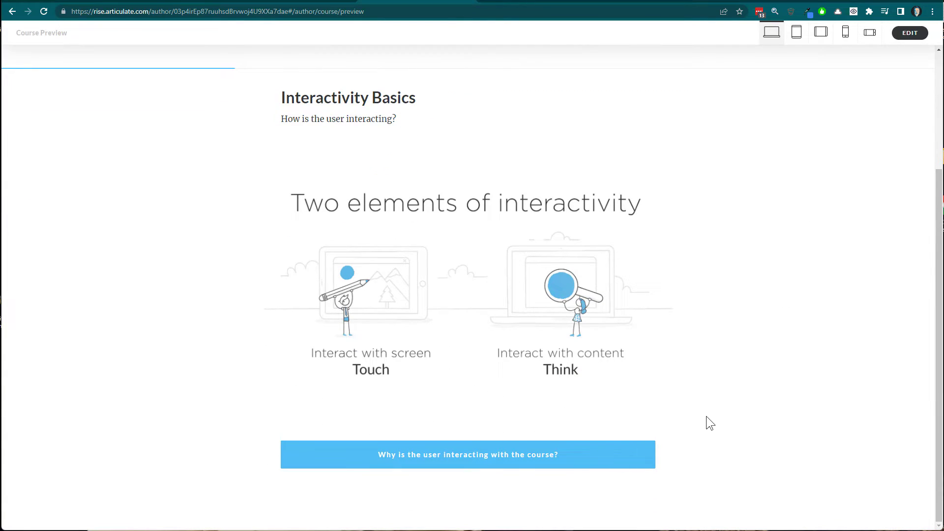
mouse_move(472, 272)
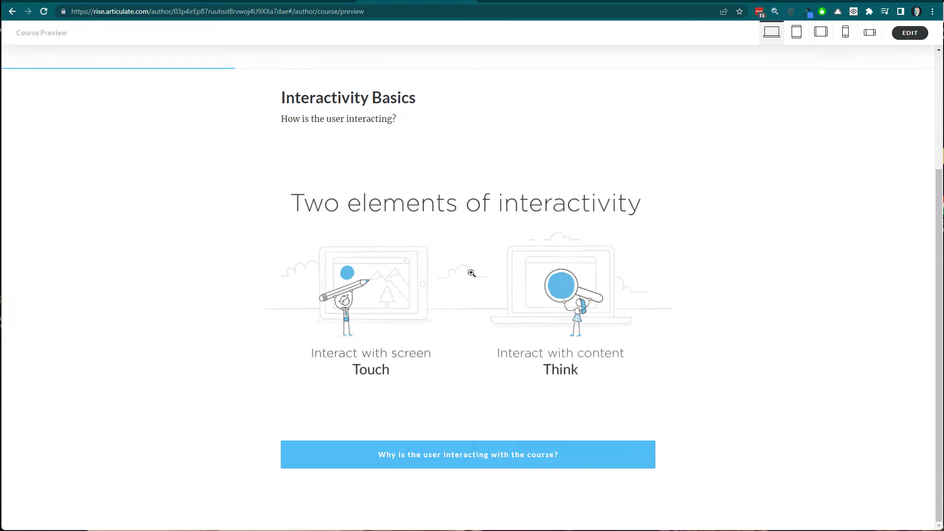
mouse_move(484, 425)
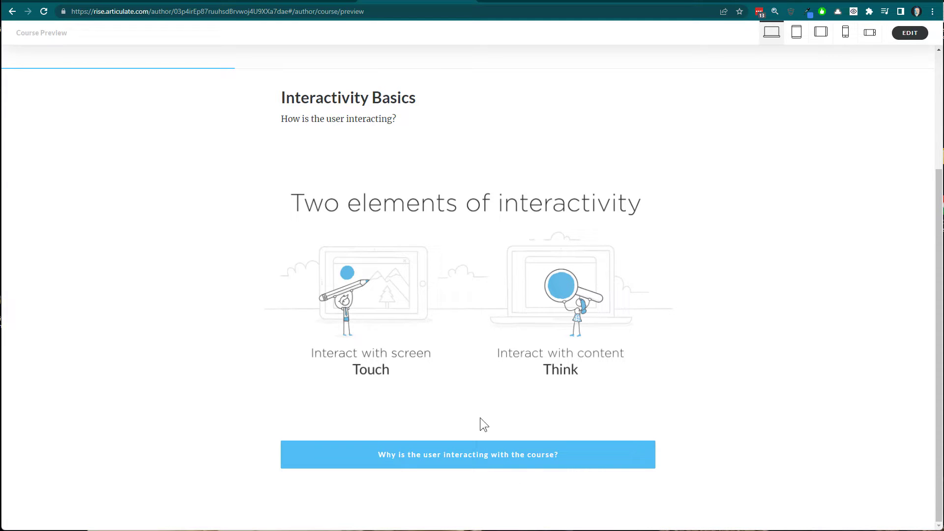
mouse_move(489, 300)
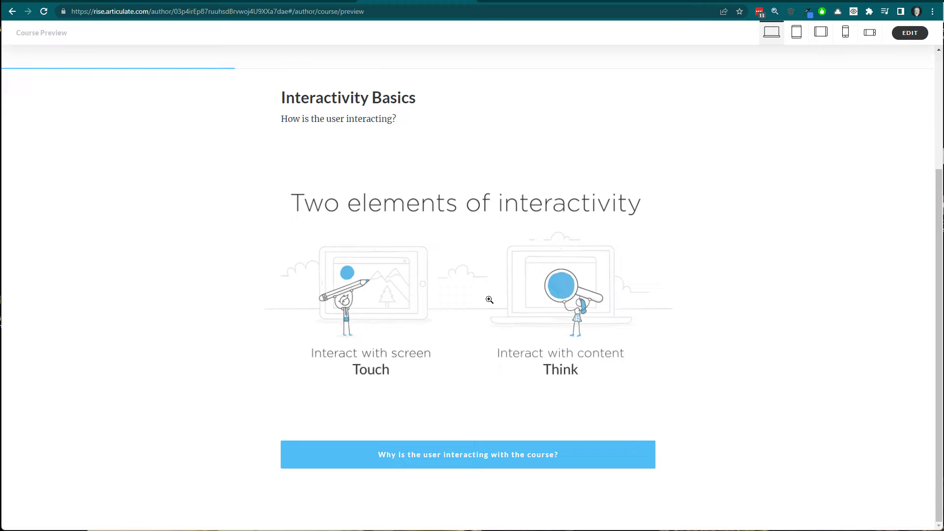
mouse_move(483, 302)
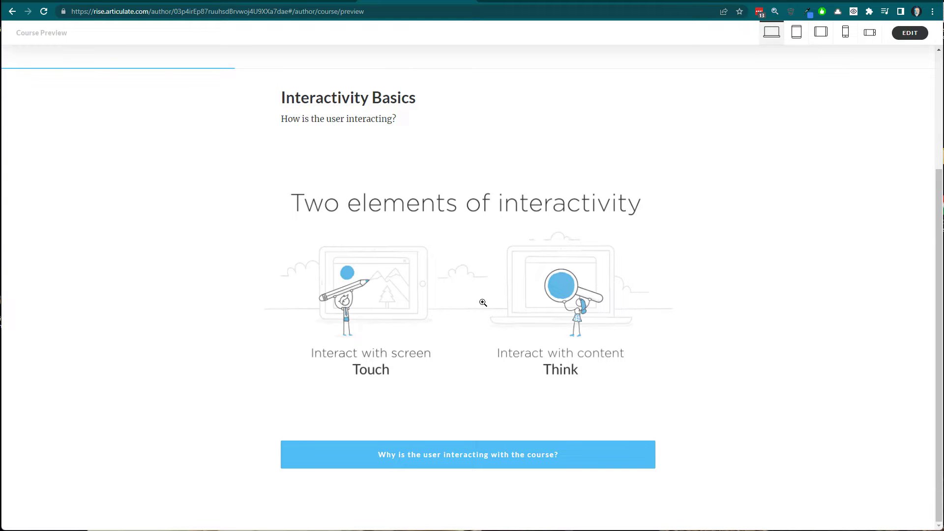
Scroll past the 3C Model and continue to the 'Interactive Features in Rise' lesson
scroll("down", 3)
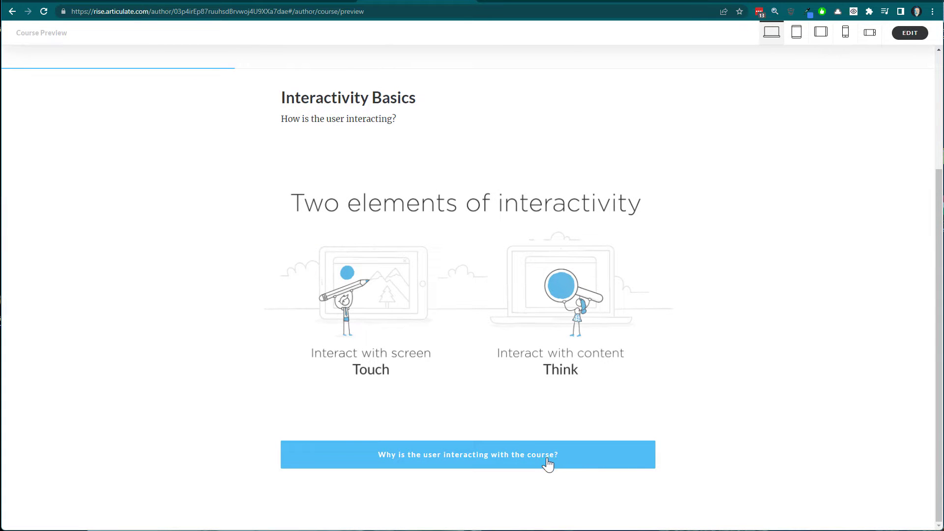
mouse_move(539, 486)
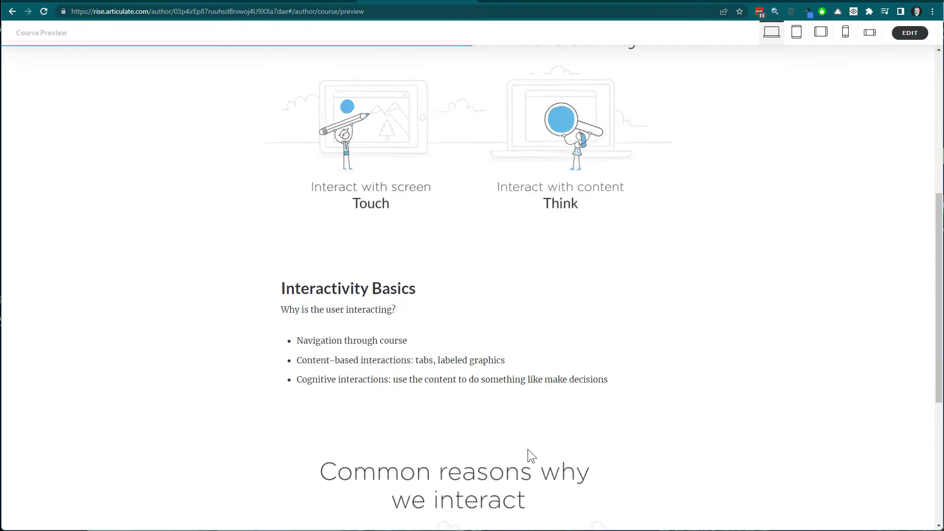
scroll("down", 3)
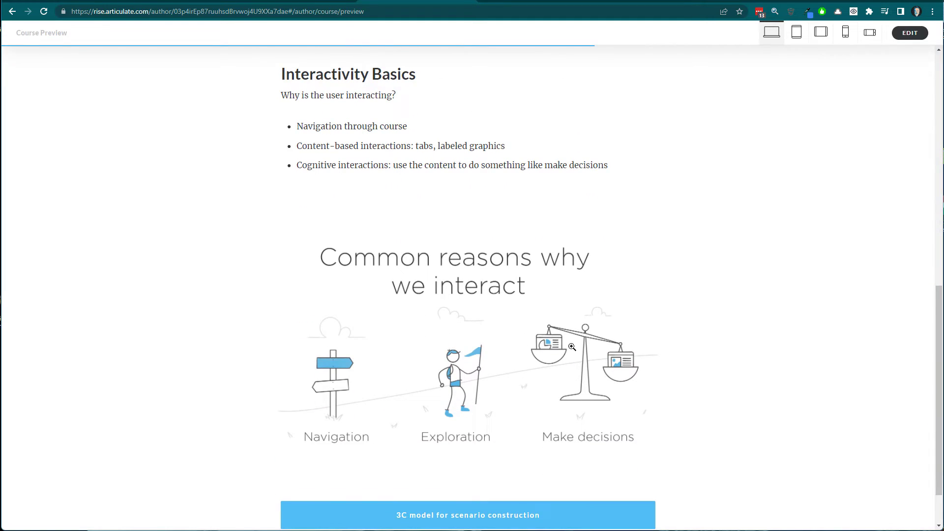
scroll("down", 3)
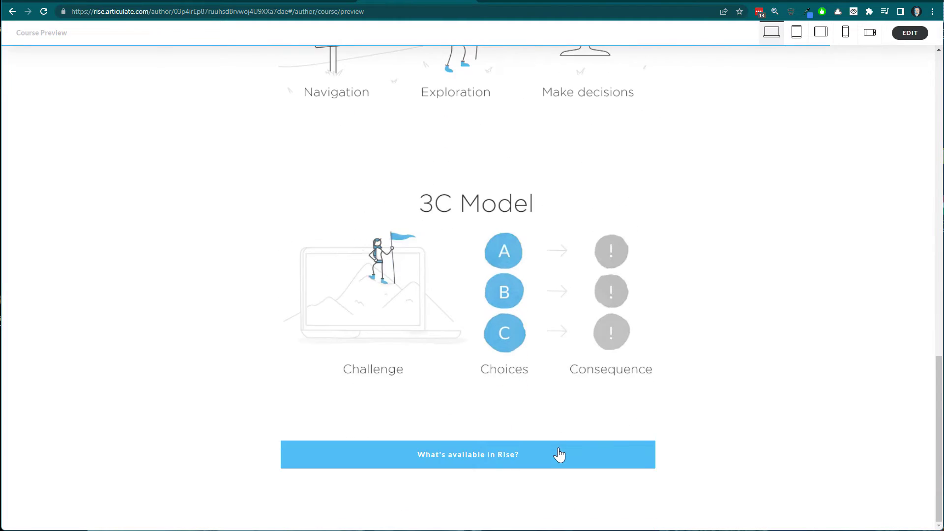
left_click(467, 454)
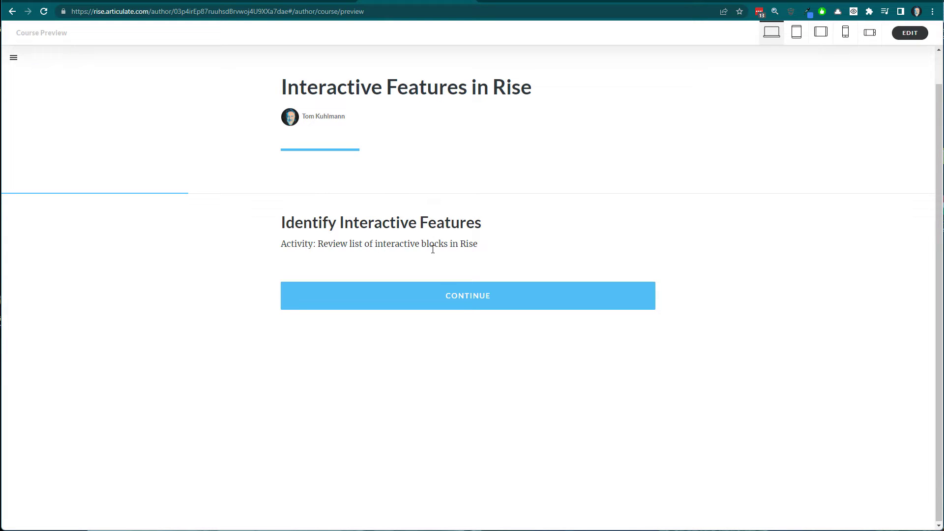
mouse_move(467, 300)
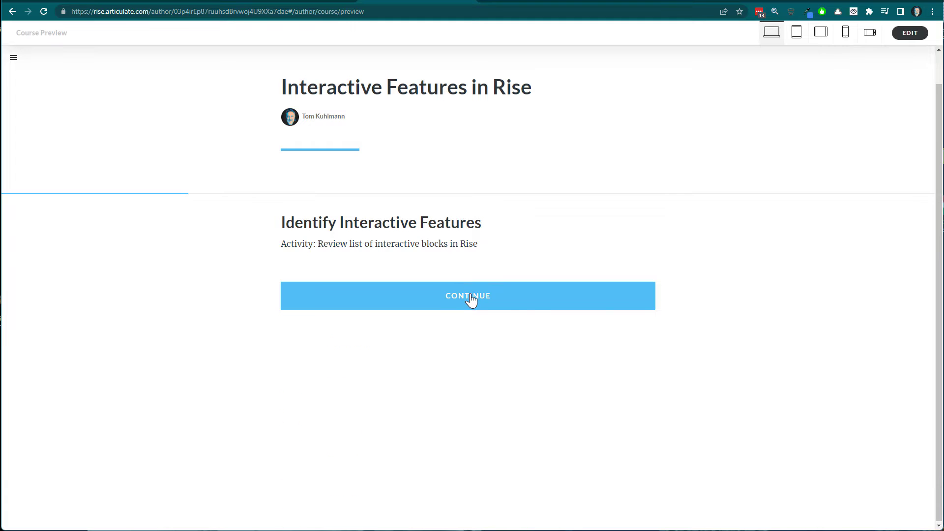
Continue past 'Identify Interactive Features' to show the Interactive Block List
left_click(468, 295)
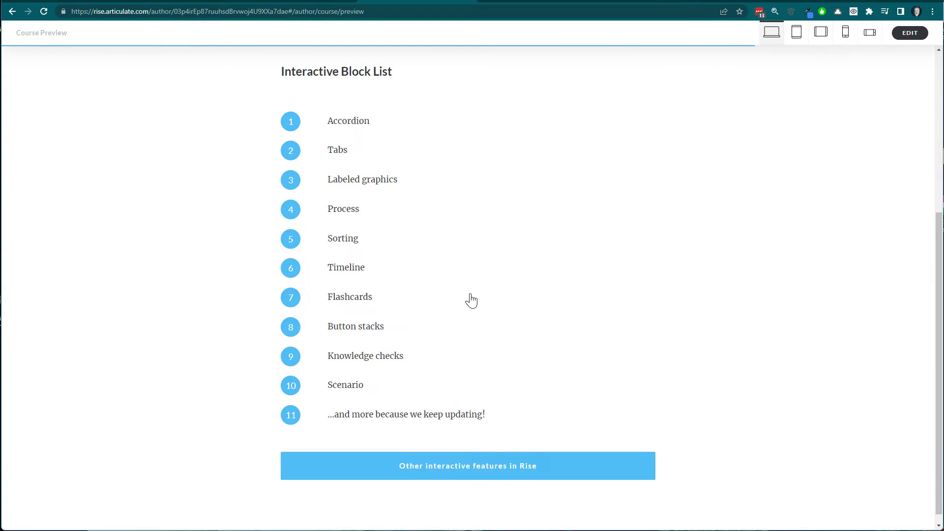
mouse_move(646, 219)
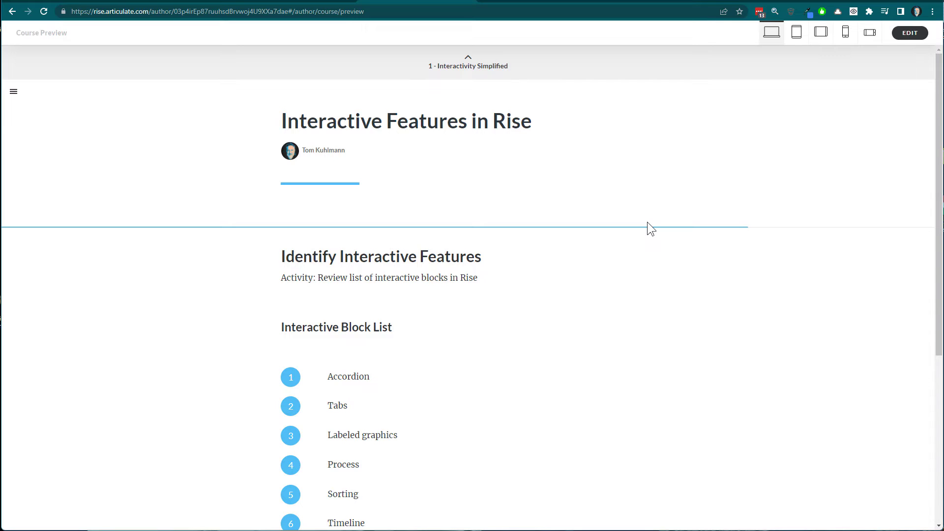
mouse_move(641, 259)
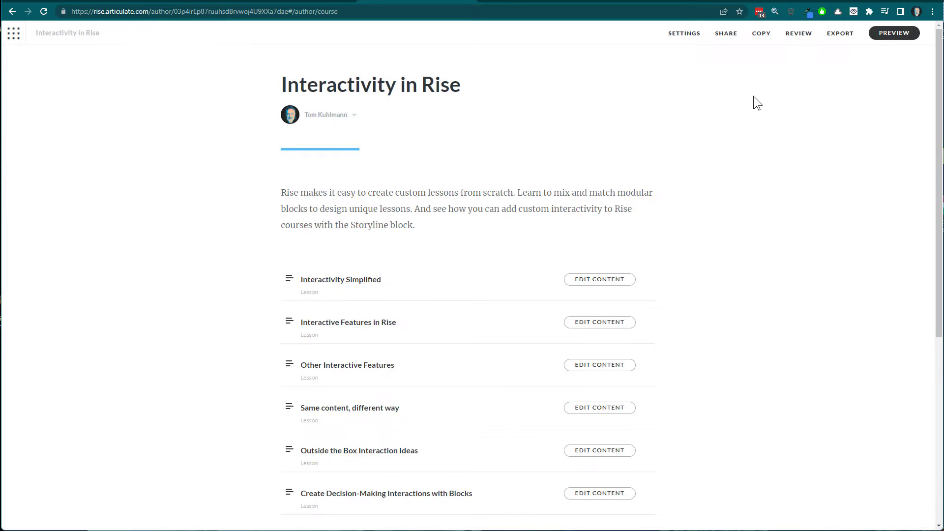
Add a block-based lesson titled 'Lesson' under Examples
scroll("down", 3)
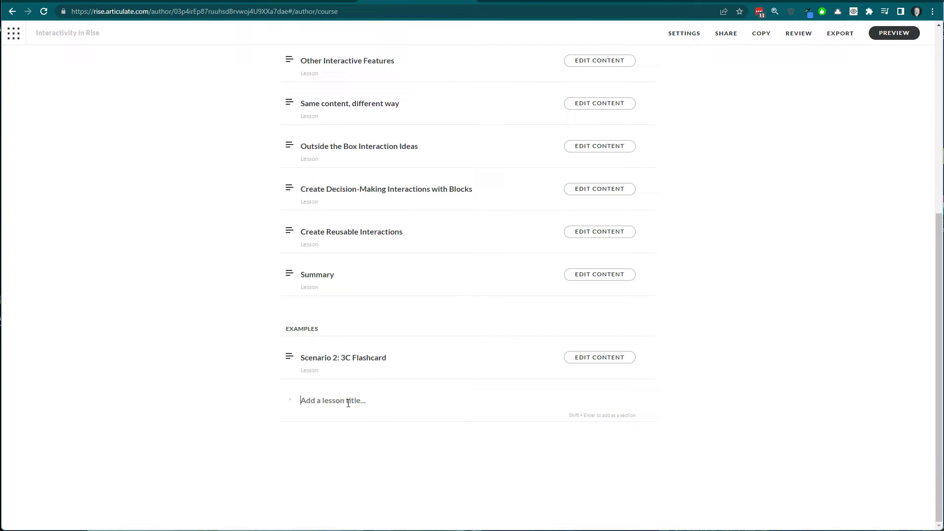
type("Lesson")
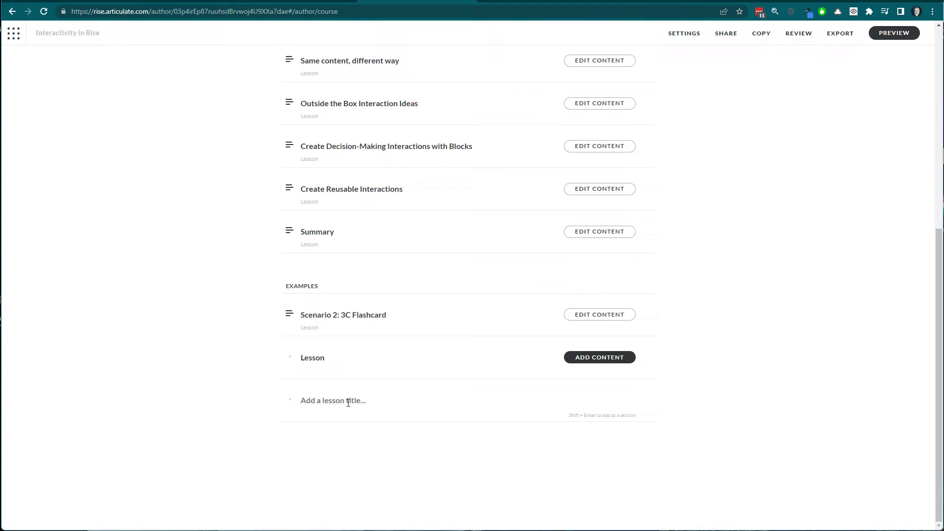
mouse_move(579, 414)
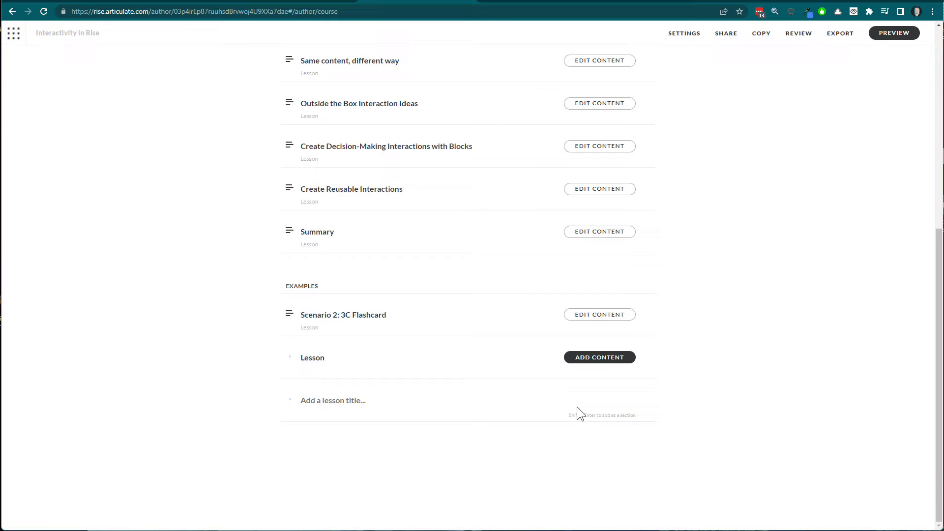
left_click(598, 357)
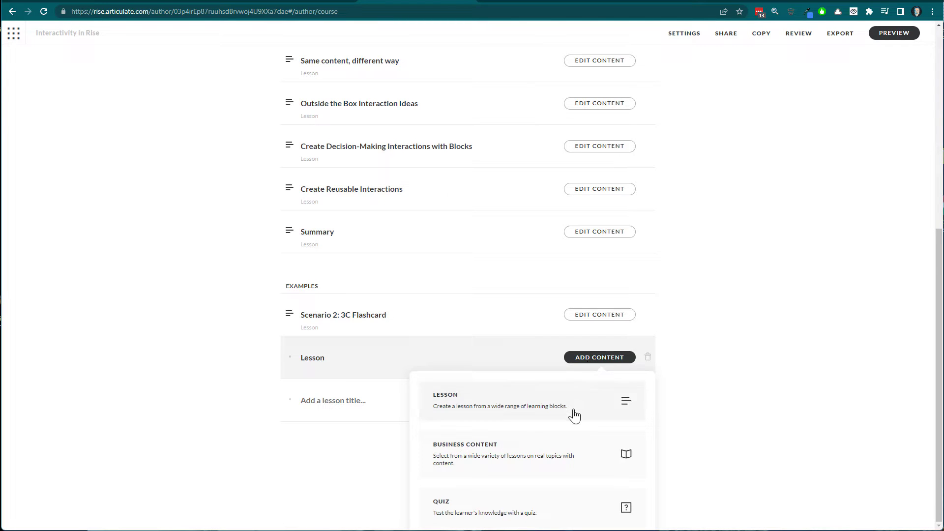
left_click(499, 401)
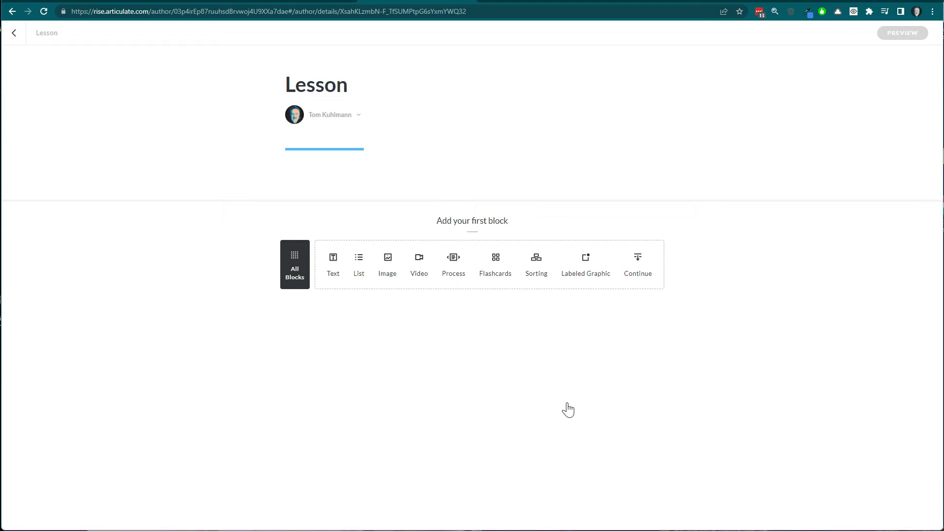
mouse_move(297, 287)
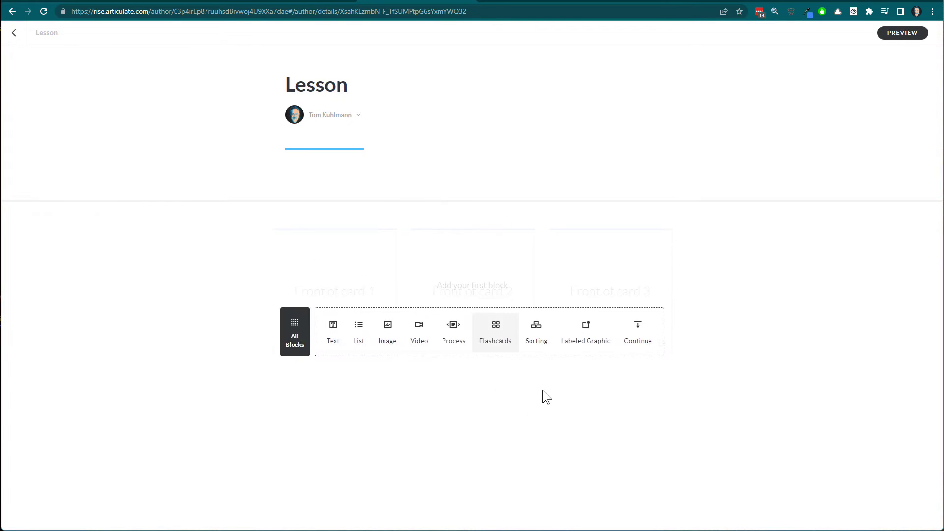
Add a three-card flashcard grid and flip card 1 to its back
left_click(495, 332)
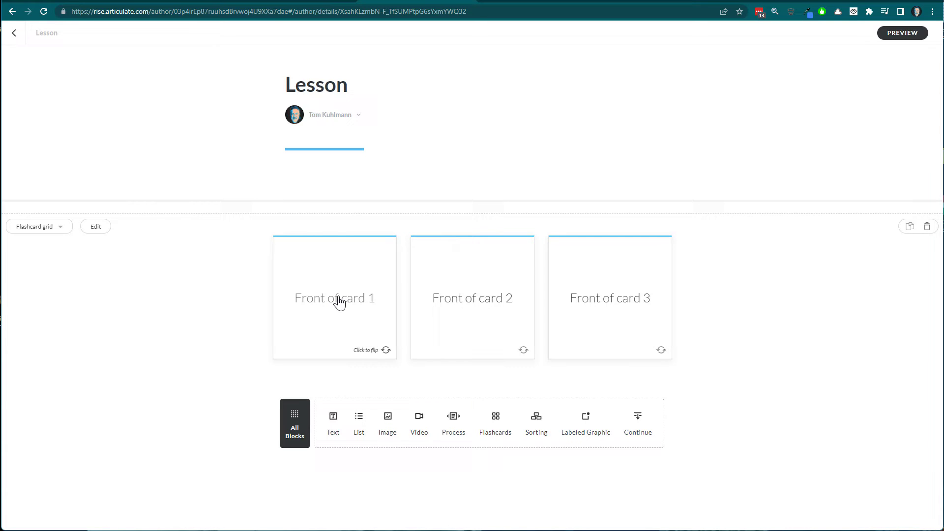
left_click(334, 297)
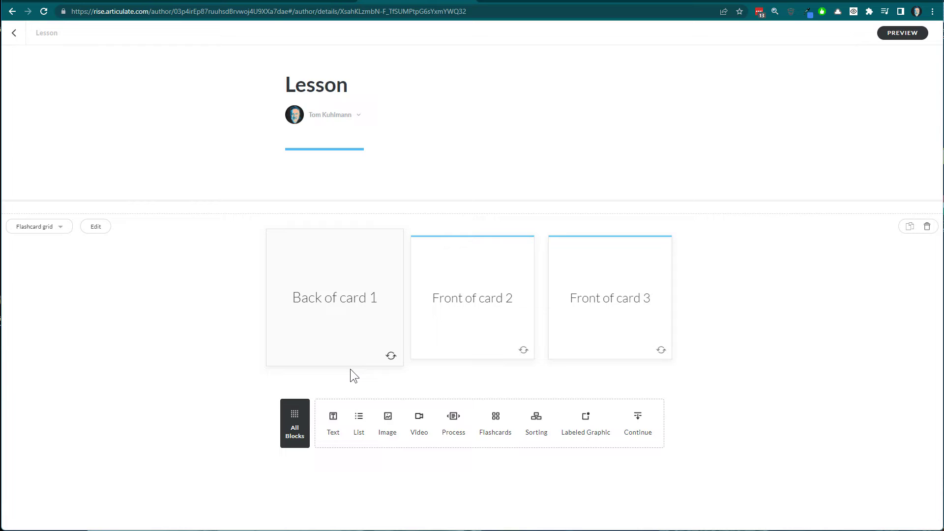
mouse_move(332, 414)
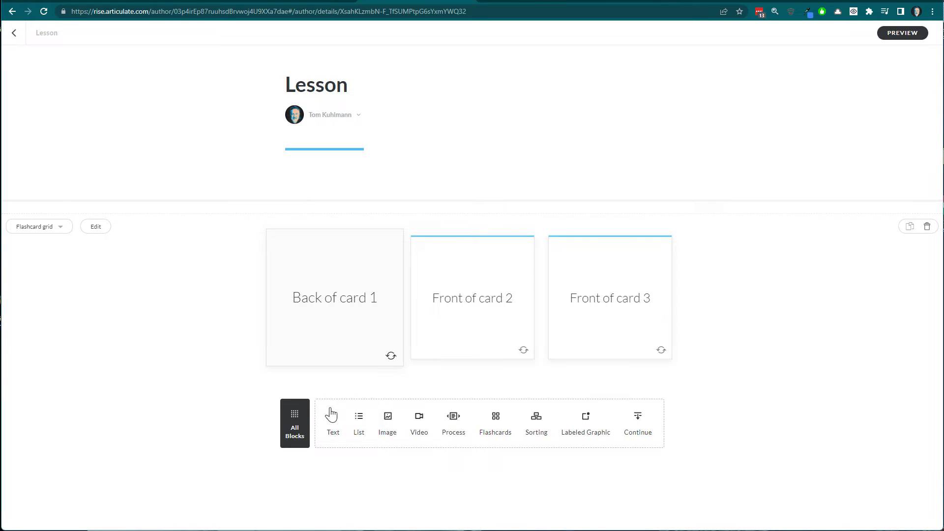
Add a sorting activity from All Blocks > Interactive
left_click(294, 423)
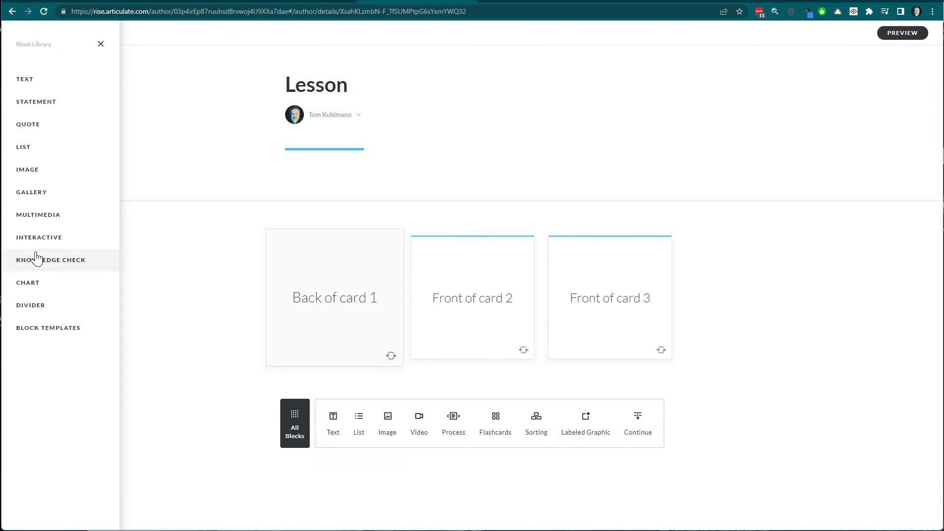
left_click(38, 236)
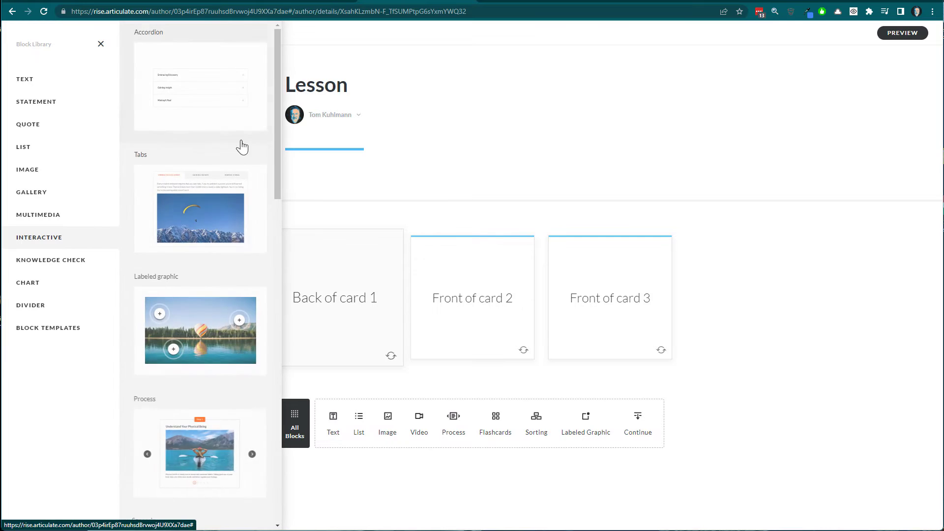
scroll("down", 3)
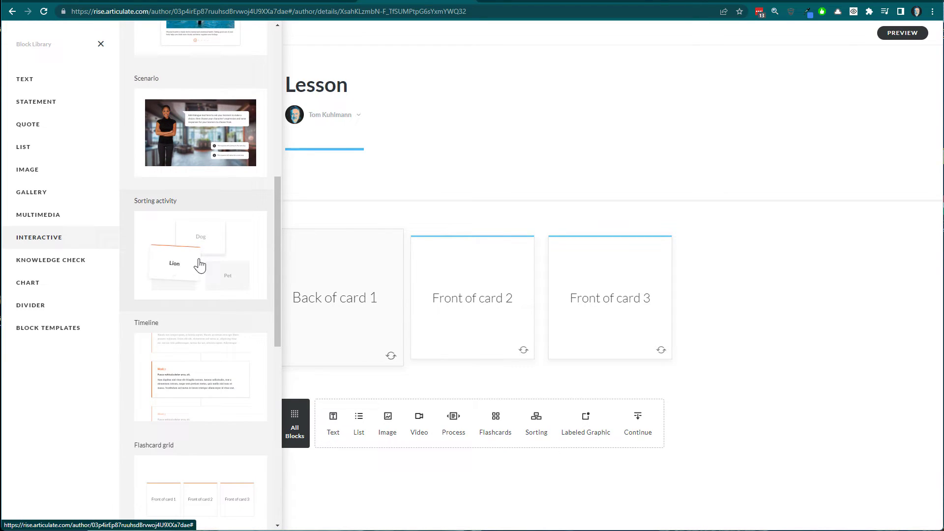
scroll("down", 3)
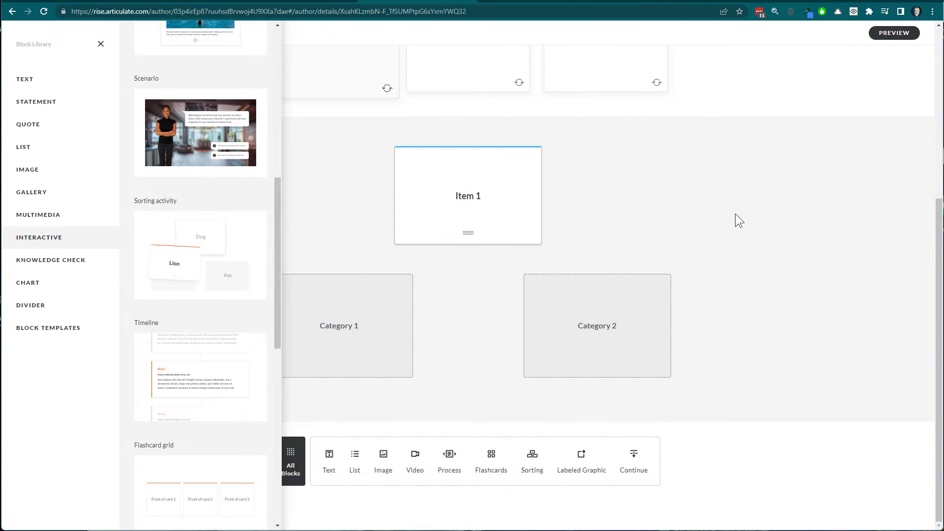
left_click(101, 44)
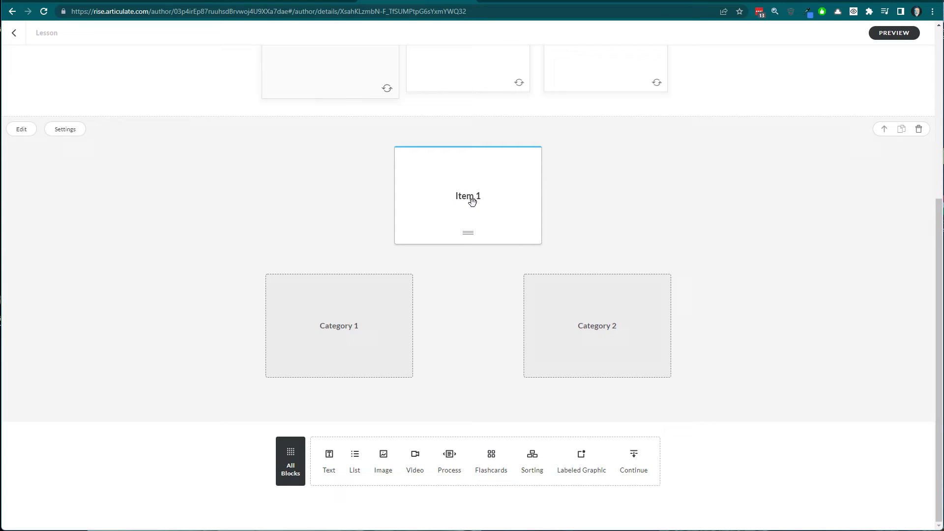
Sort Item 1 and Item 2 into categories, reaching 2/2 Cards Correct
left_click_drag(468, 196, 357, 300)
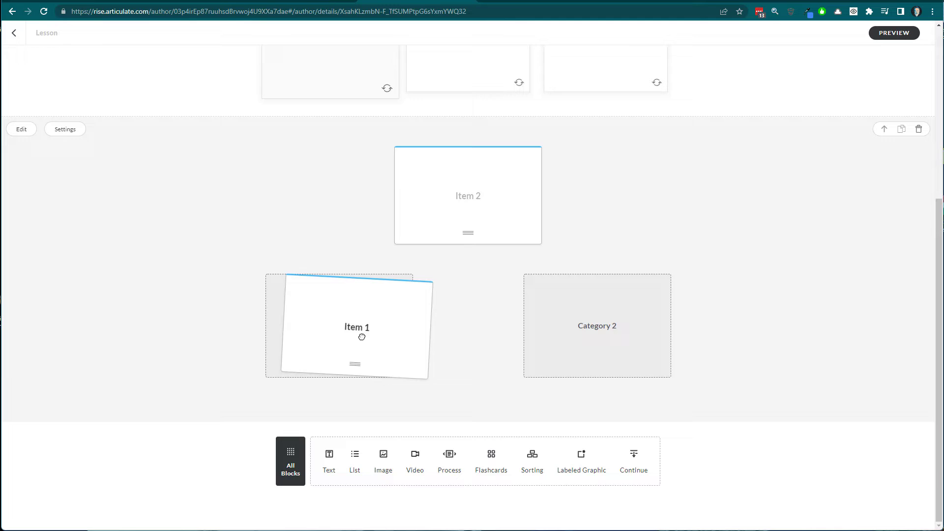
left_click_drag(357, 327, 597, 325)
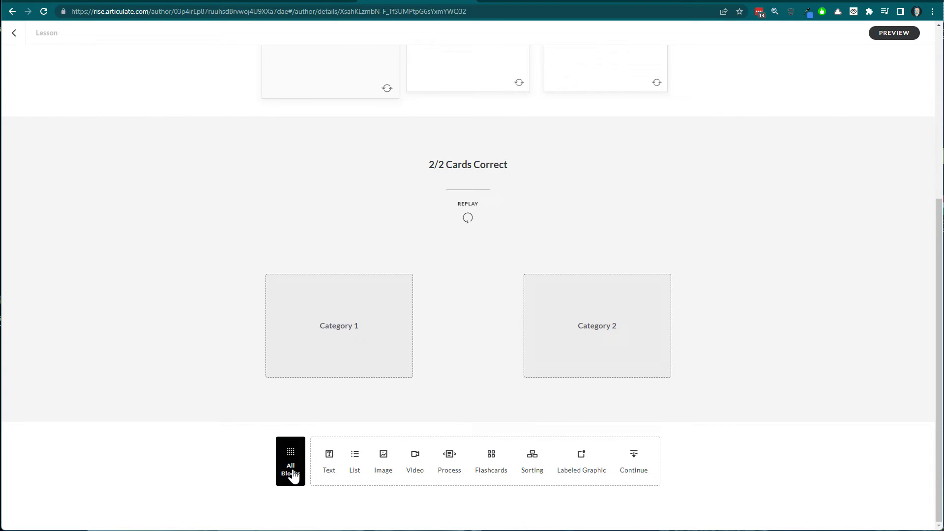
left_click(290, 461)
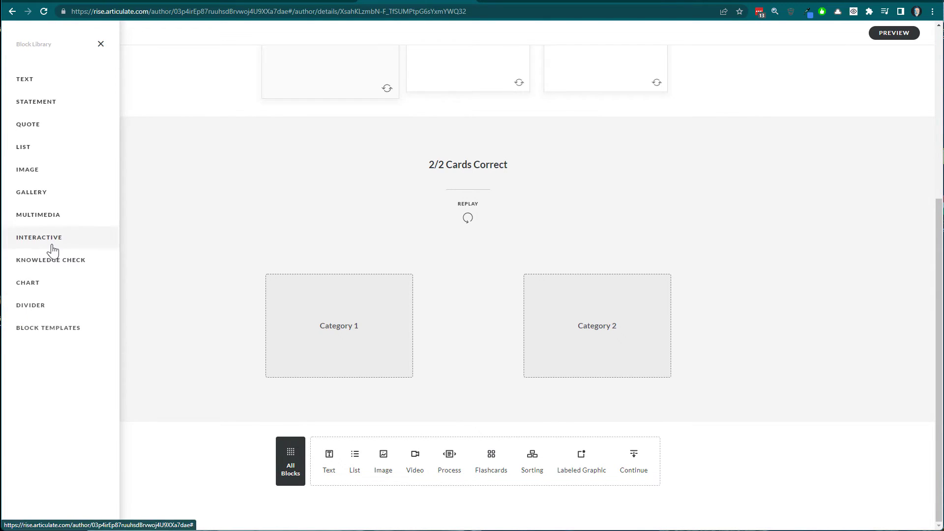
left_click(23, 147)
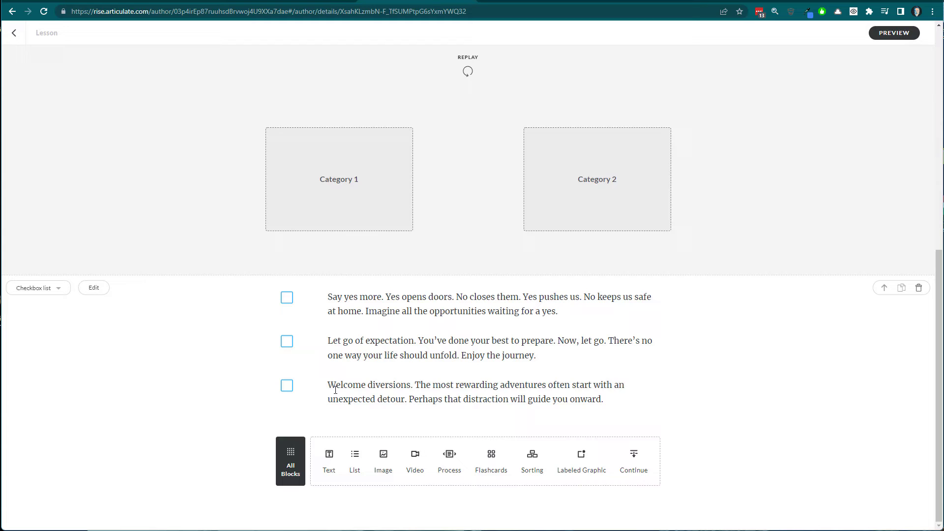
Tick all three checkbox list items and return to the 'Interactivity in Rise' outline
left_click(286, 298)
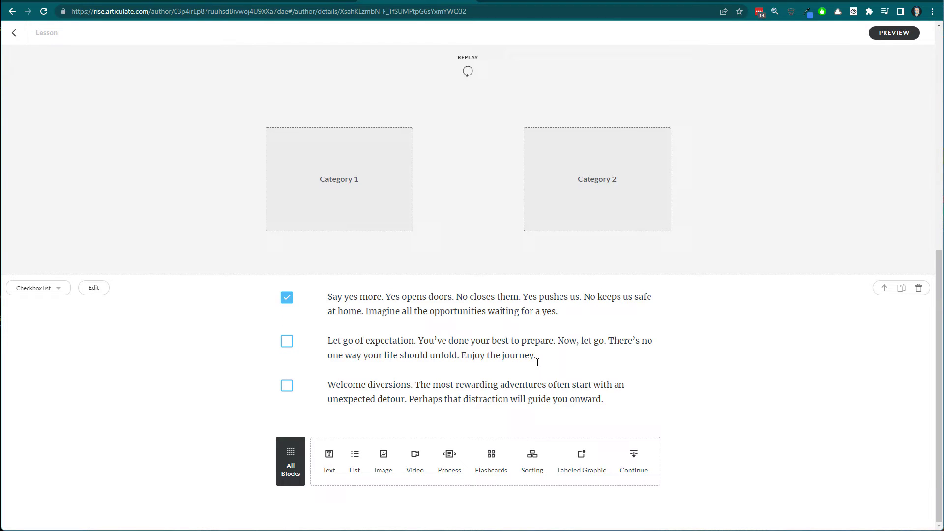
mouse_move(314, 355)
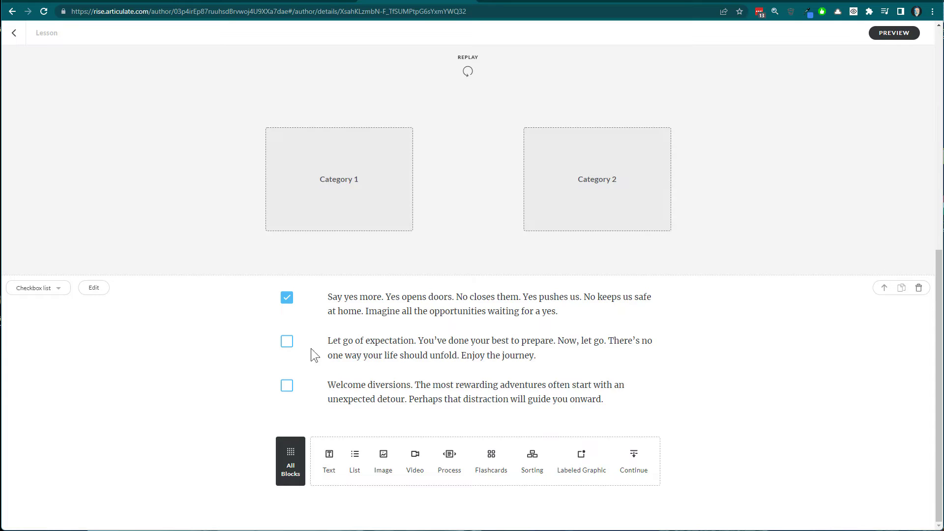
left_click(287, 341)
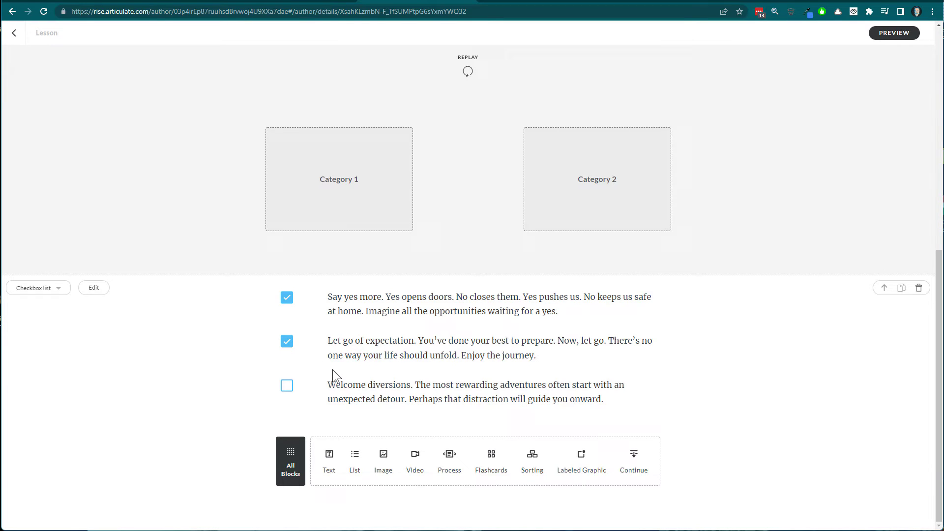
left_click(287, 385)
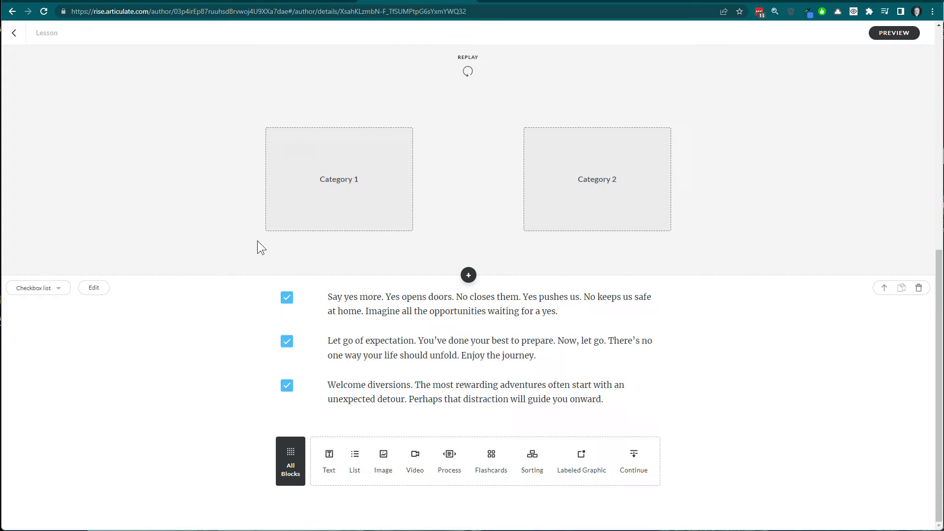
left_click(14, 33)
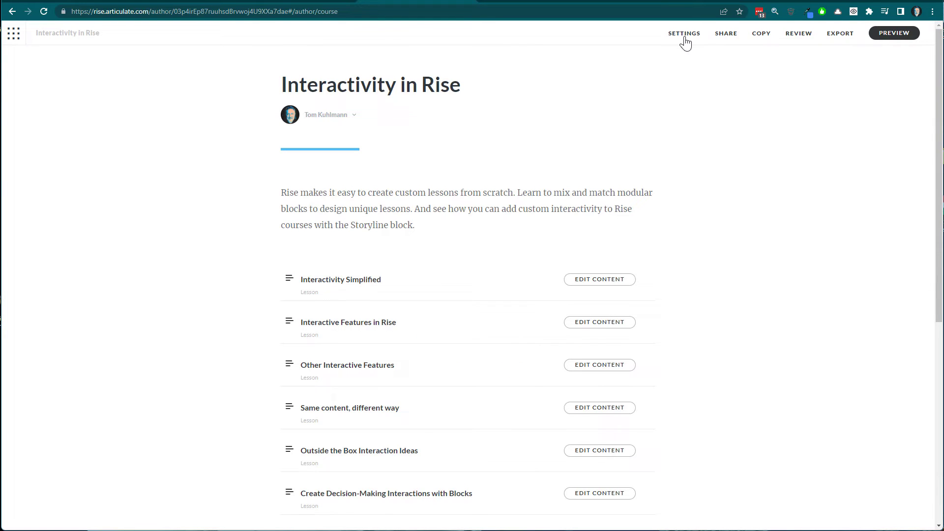
Open the preview sidebar, visit the Decision-Making Interactions lesson, then open sidebar search
left_click(893, 33)
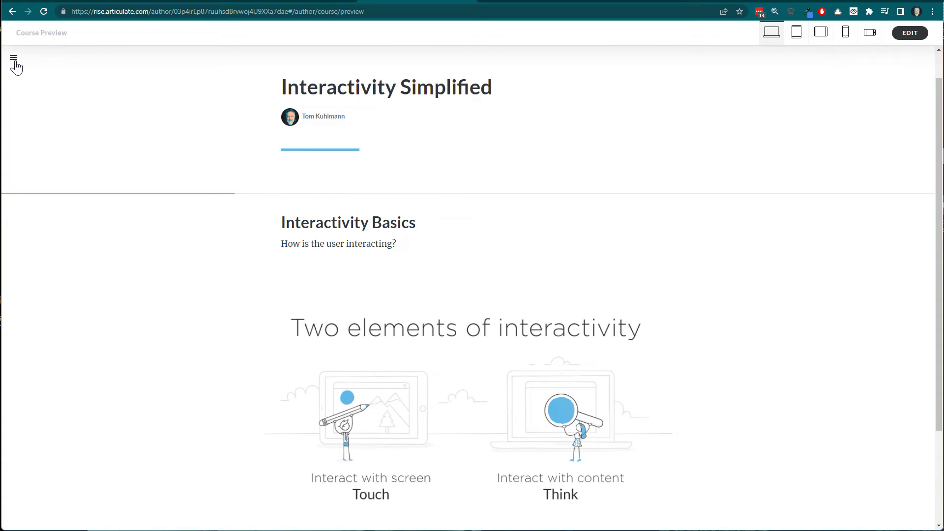
mouse_move(214, 193)
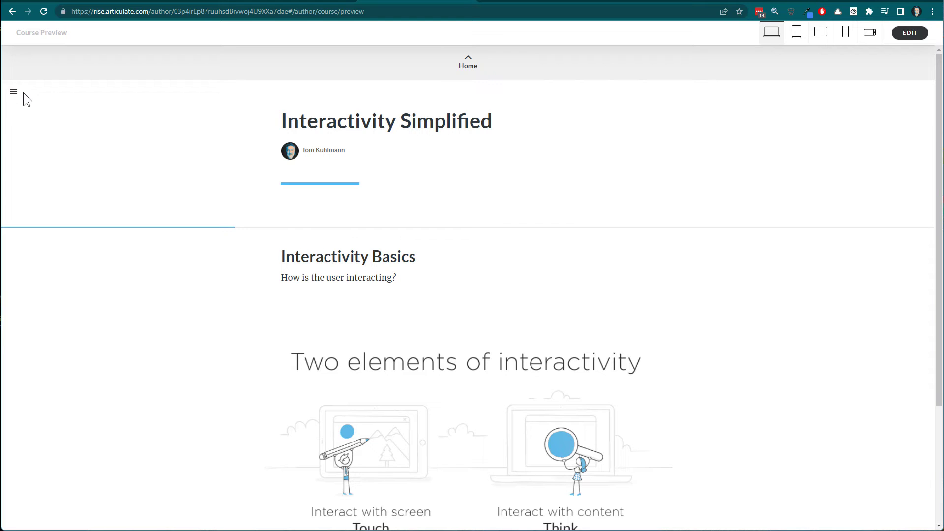
mouse_move(16, 104)
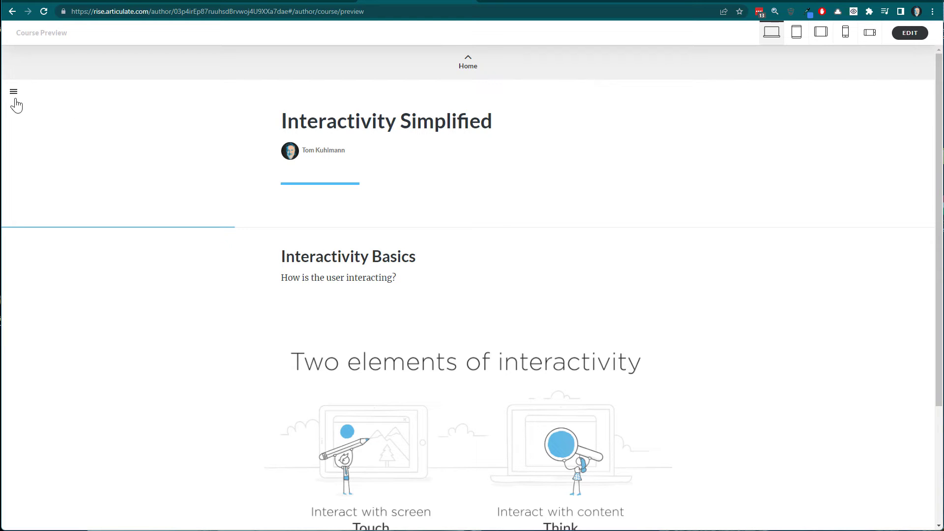
left_click(14, 91)
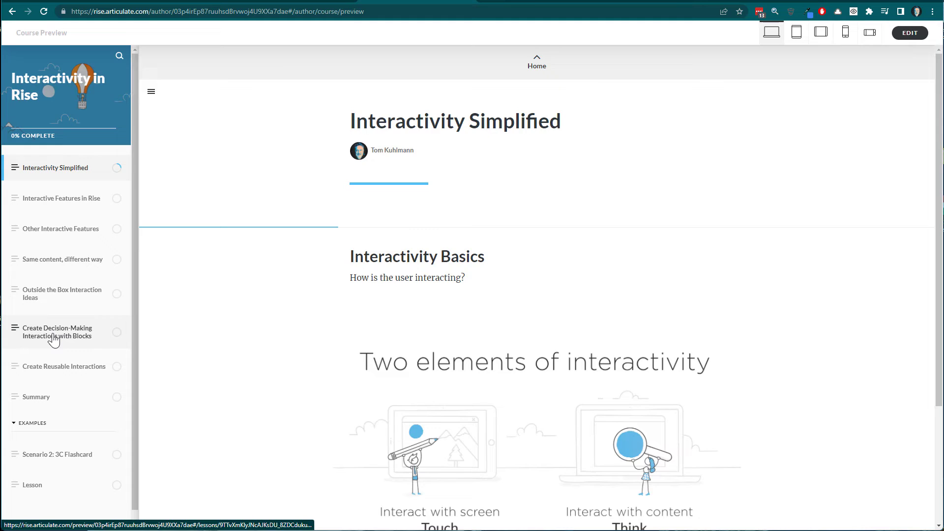
left_click(57, 332)
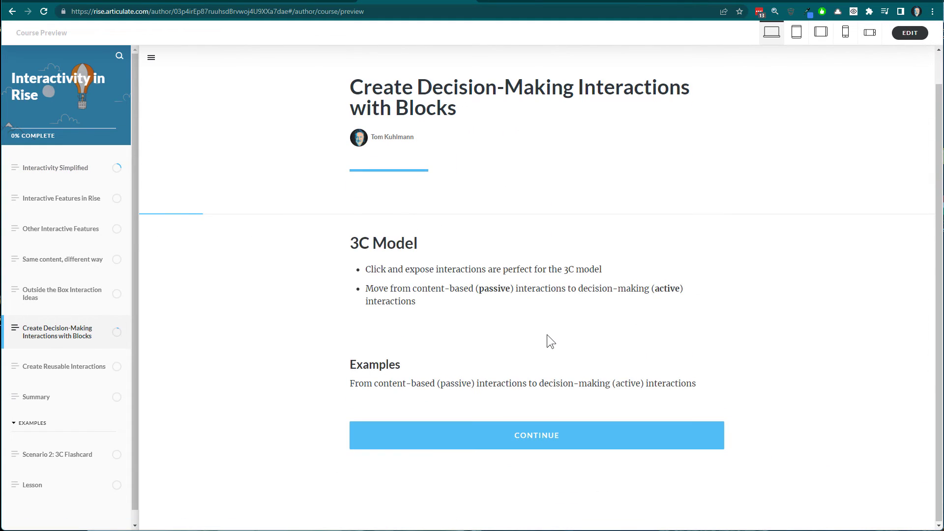
mouse_move(166, 134)
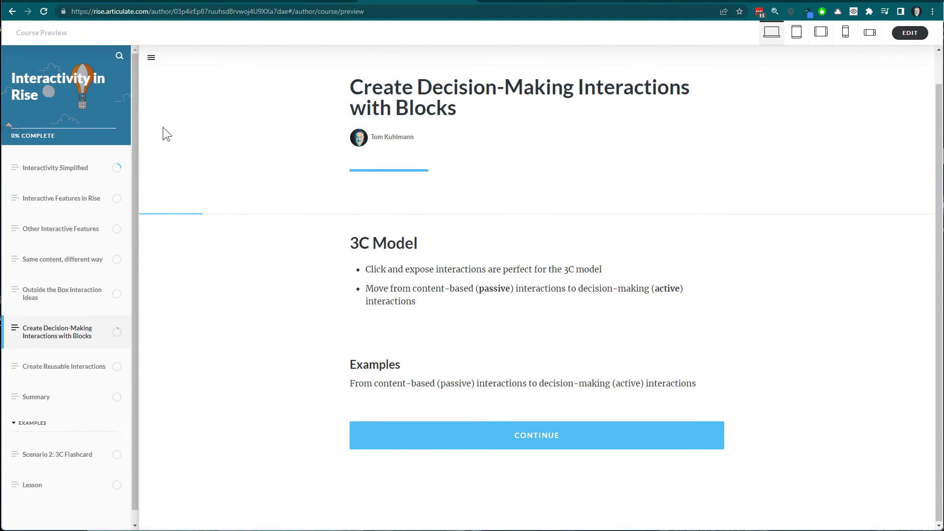
mouse_move(124, 288)
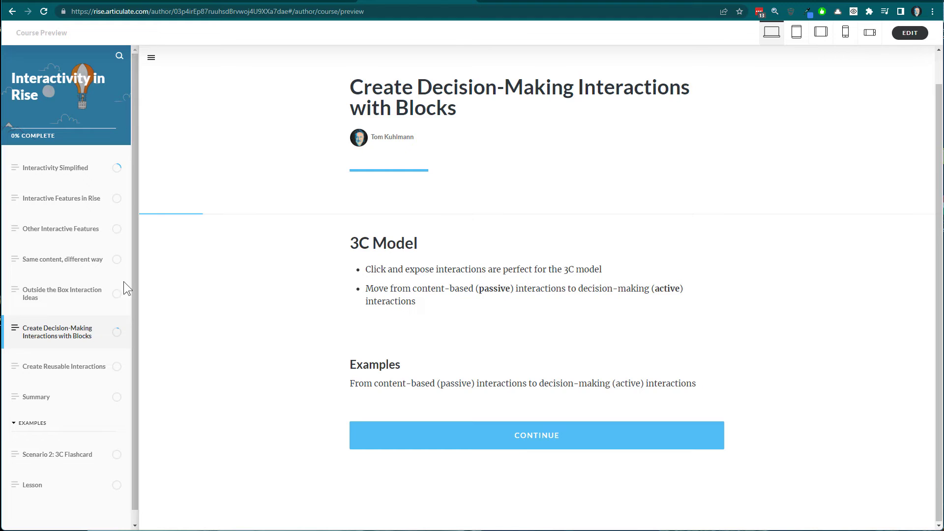
left_click(56, 167)
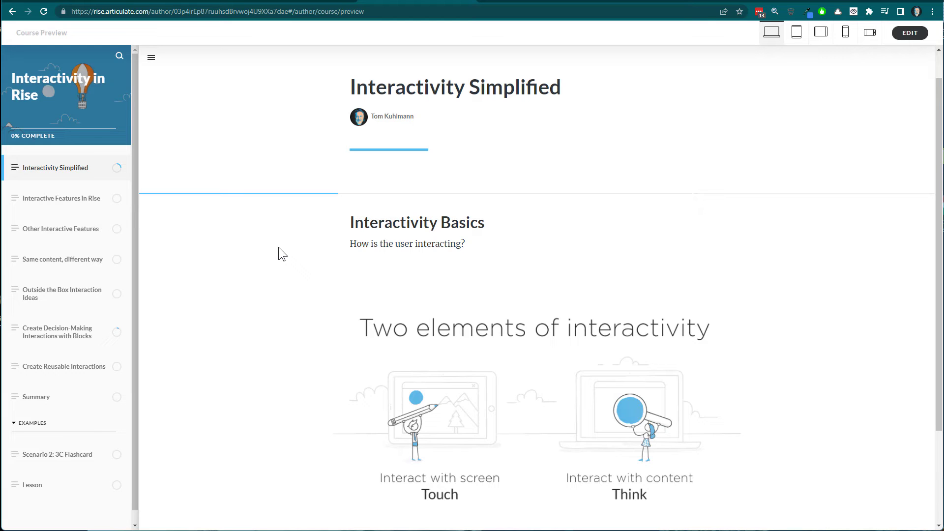
mouse_move(183, 150)
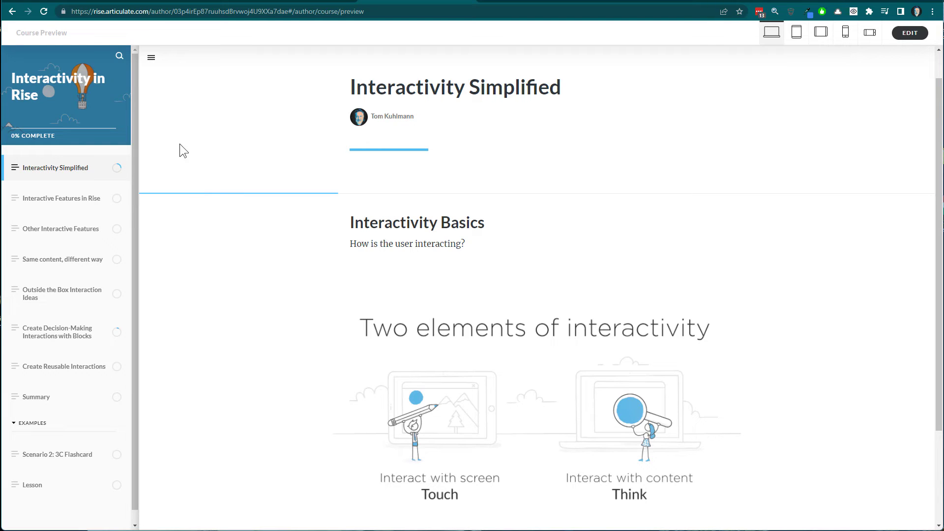
left_click(120, 55)
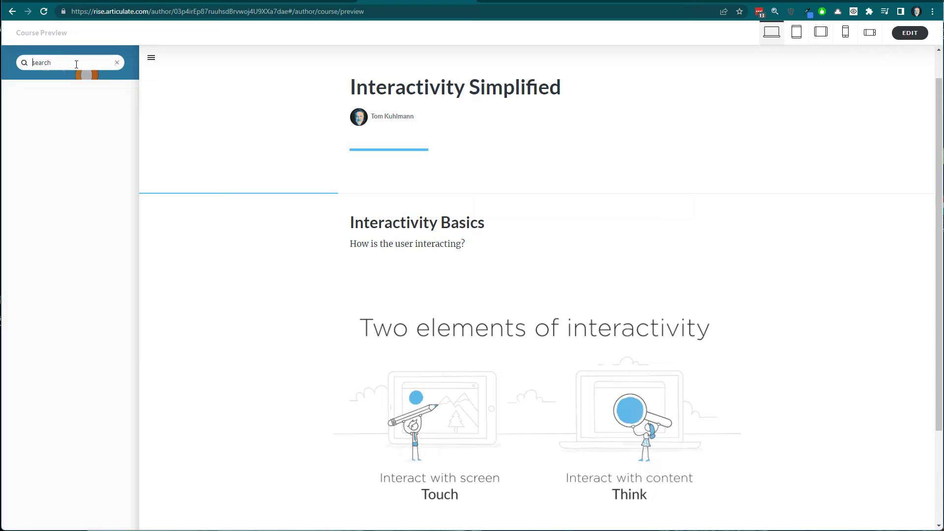
Search '3C', open the Create Decision-Making Interactions with Blocks result, then exit to editing
type("#C")
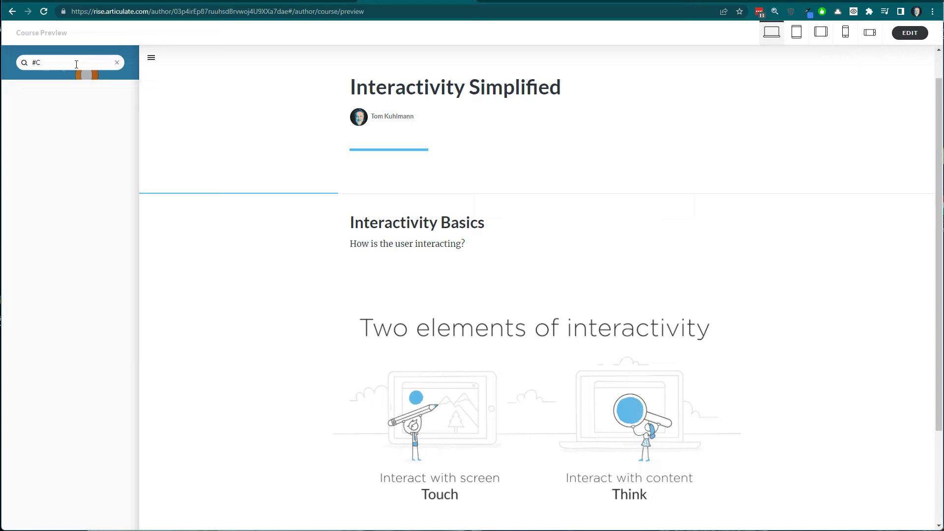
type("3C")
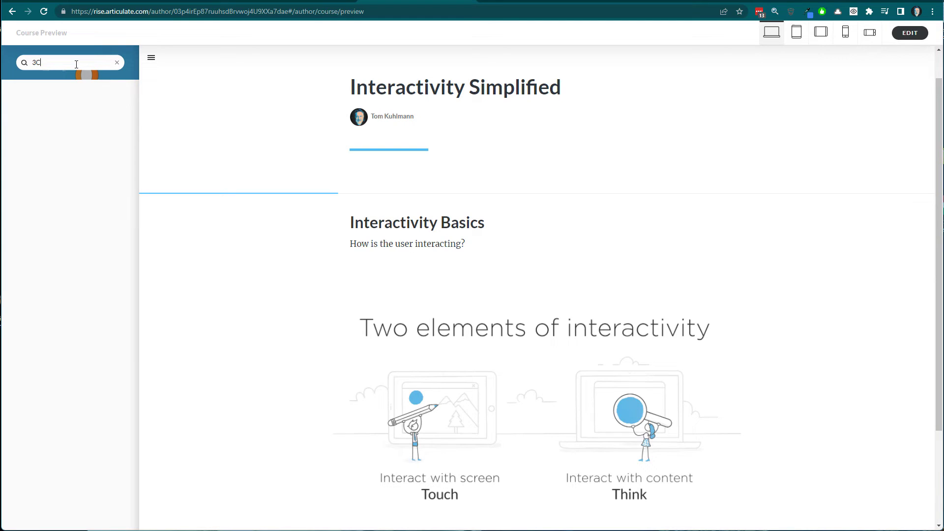
type("C")
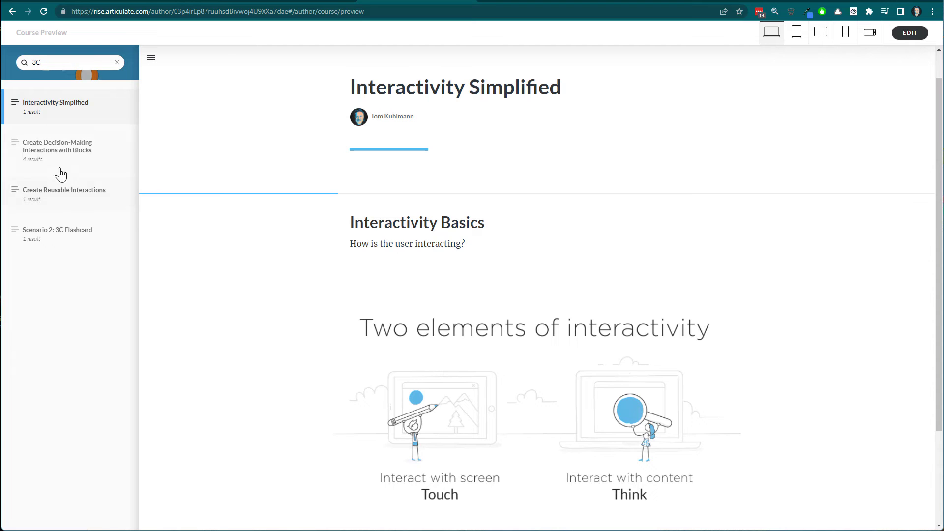
left_click(58, 147)
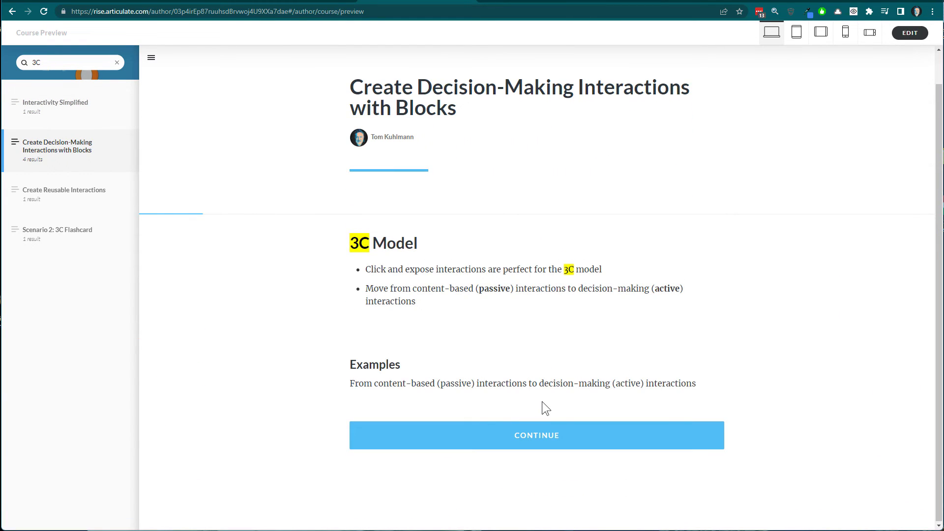
left_click(151, 57)
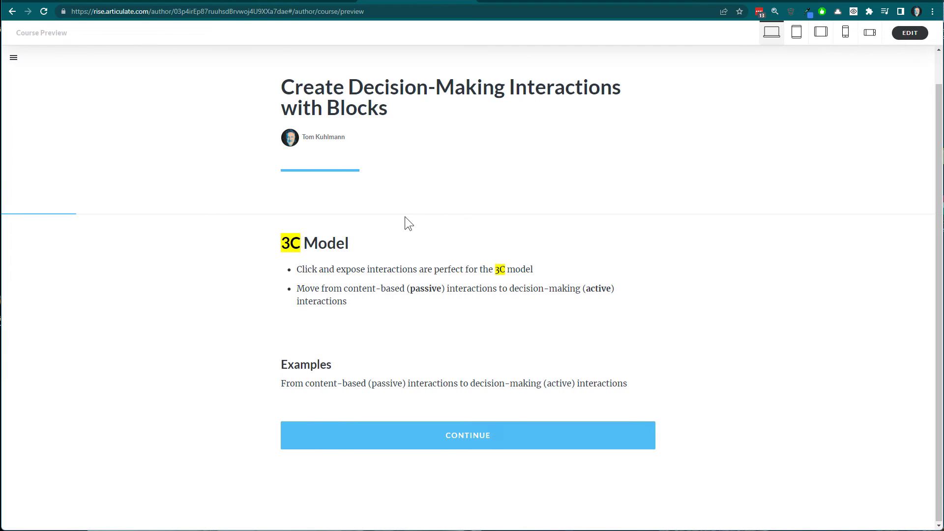
mouse_move(897, 56)
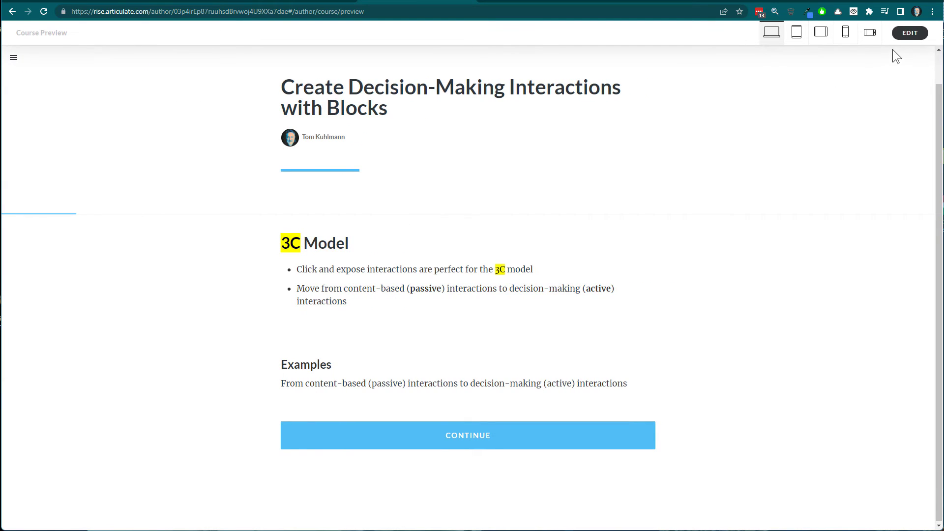
left_click(909, 32)
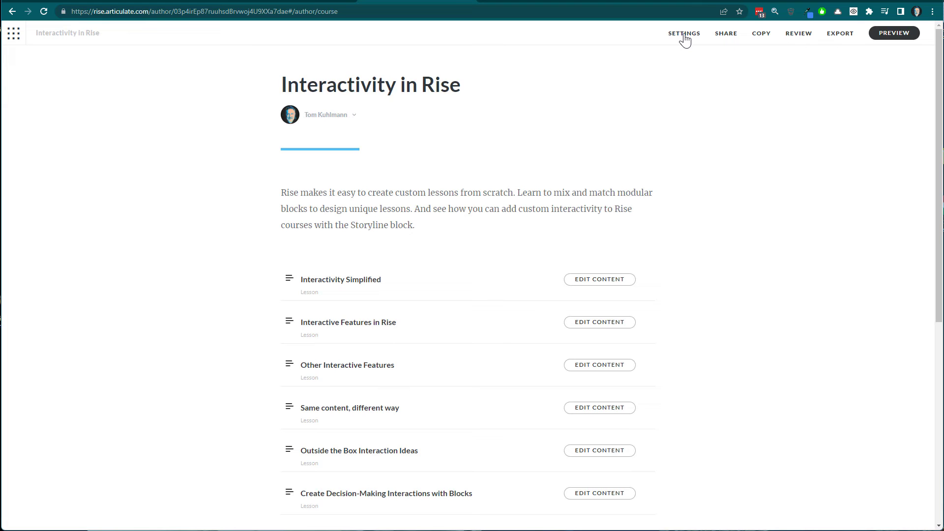
In Course Settings > Navigation, set the Sidebar to Closed
left_click(684, 33)
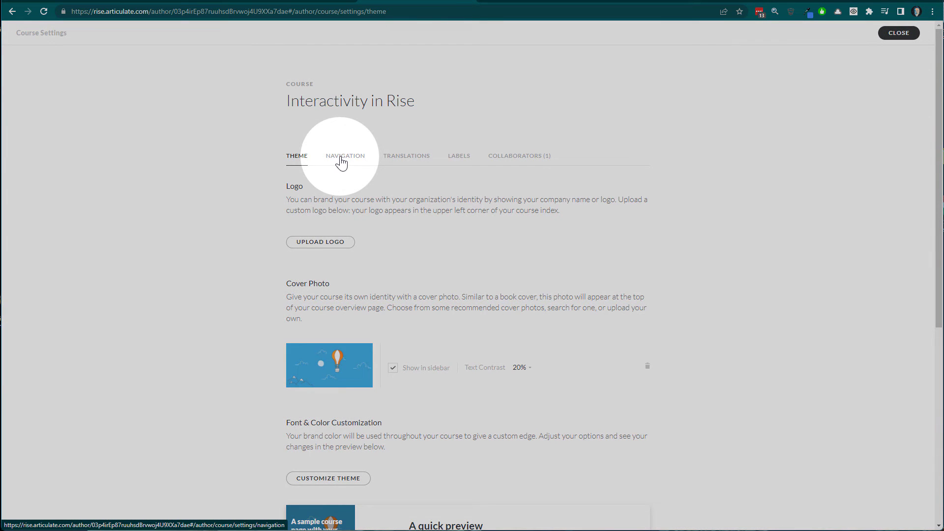
left_click(345, 155)
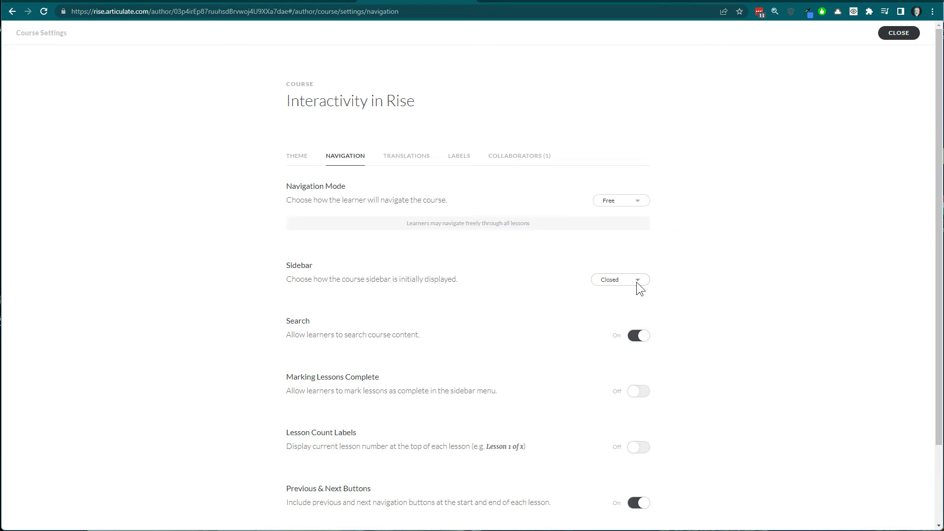
left_click(620, 278)
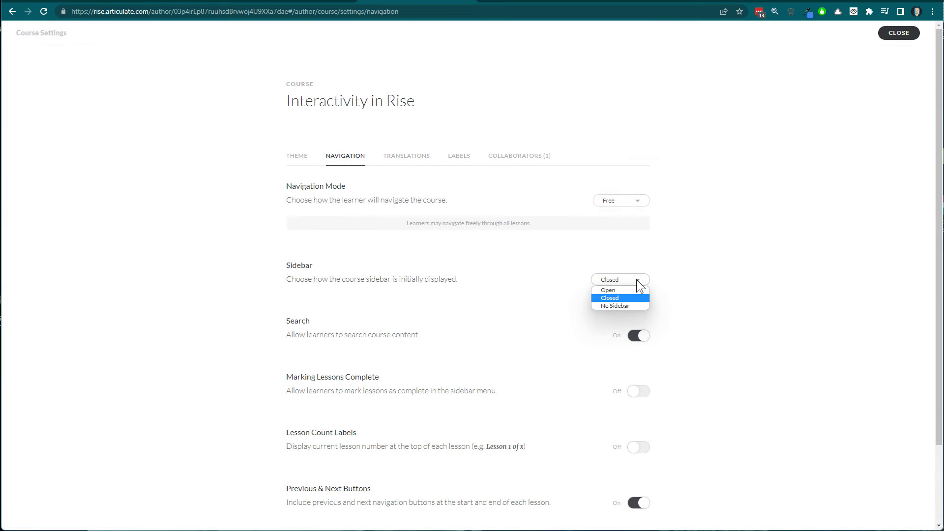
mouse_move(615, 306)
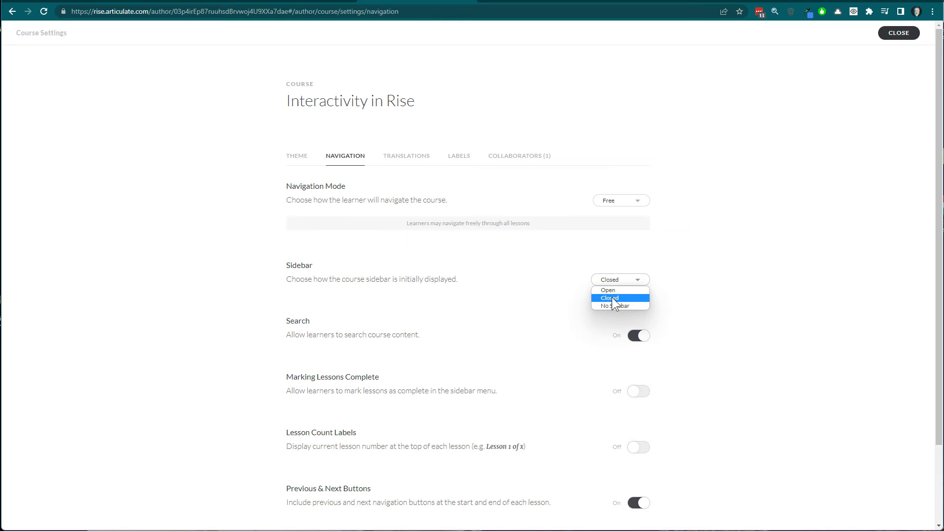
left_click(608, 298)
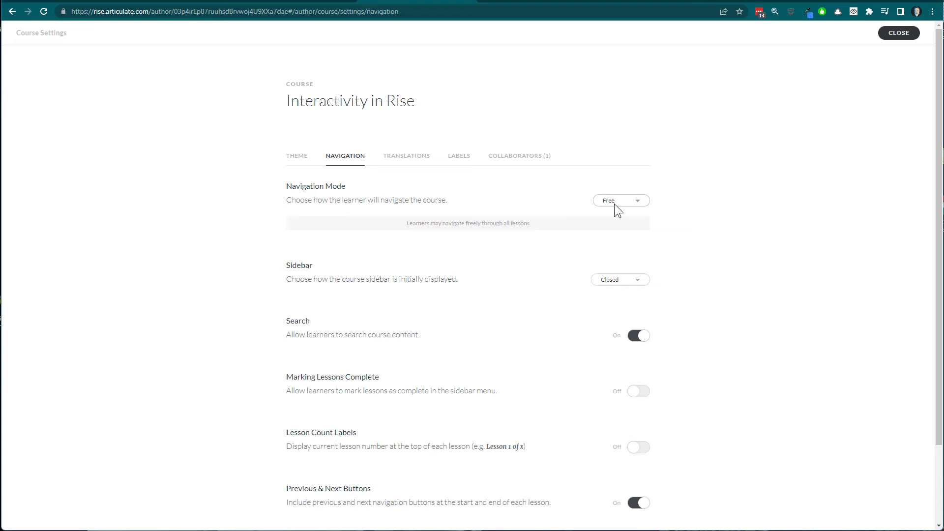
scroll("down", 3)
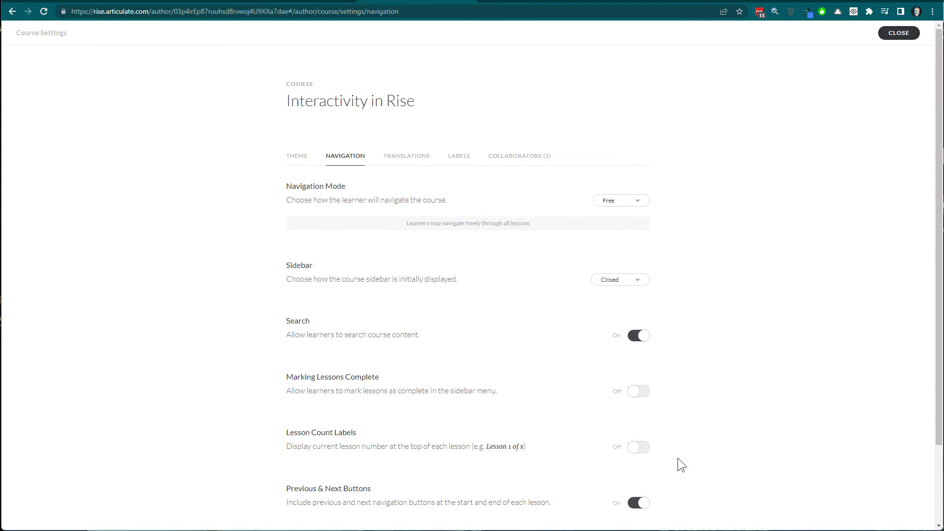
left_click(296, 155)
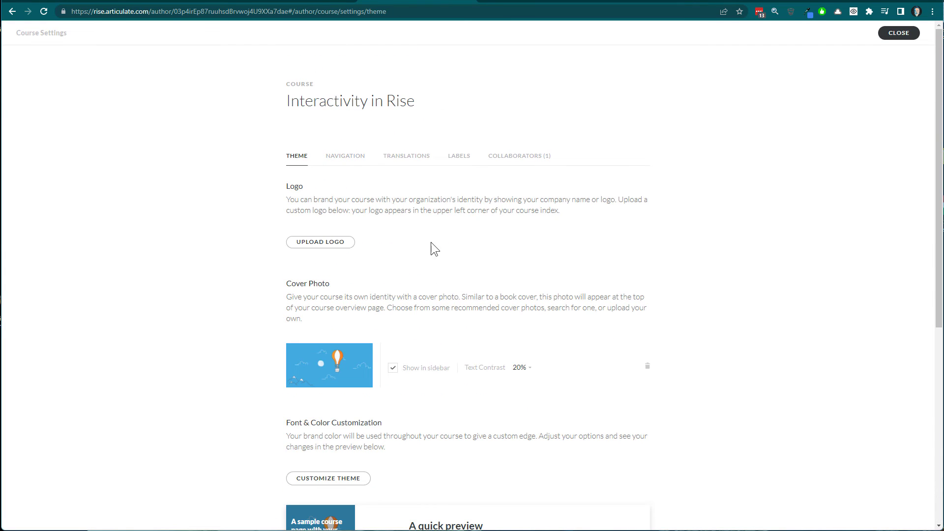
Switch on Block Entrance Animations and close Course Settings
scroll("down", 3)
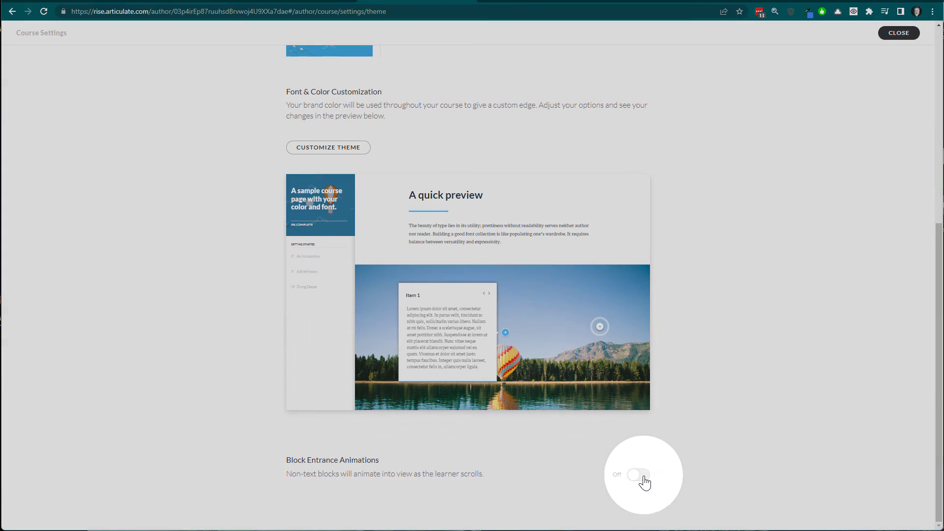
left_click(898, 33)
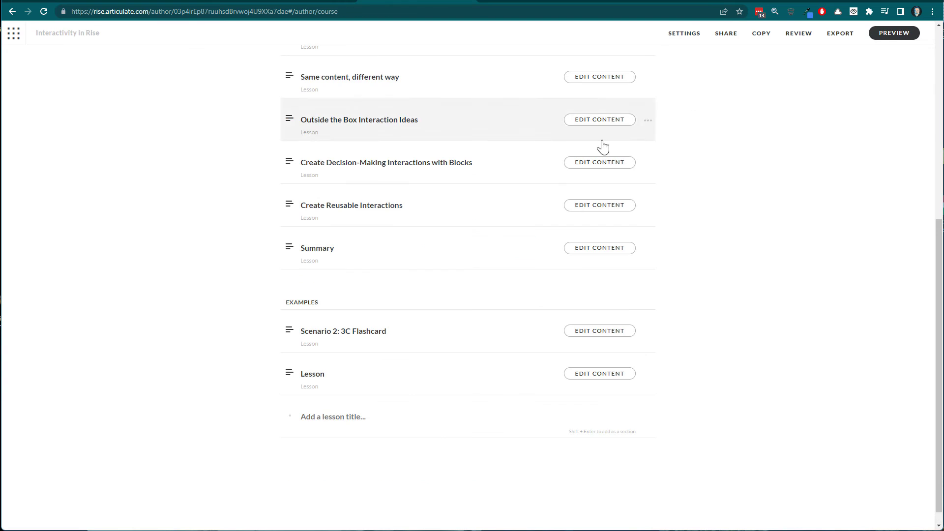
left_click(893, 32)
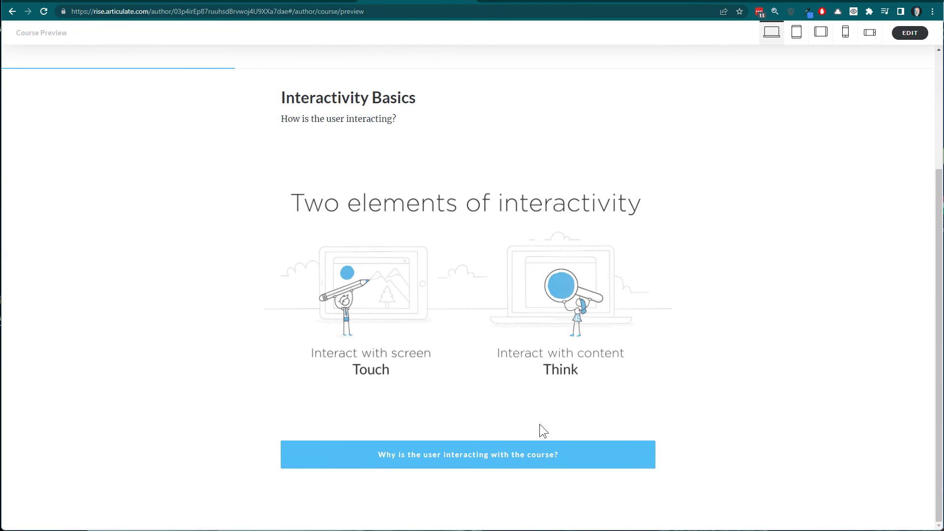
left_click(467, 454)
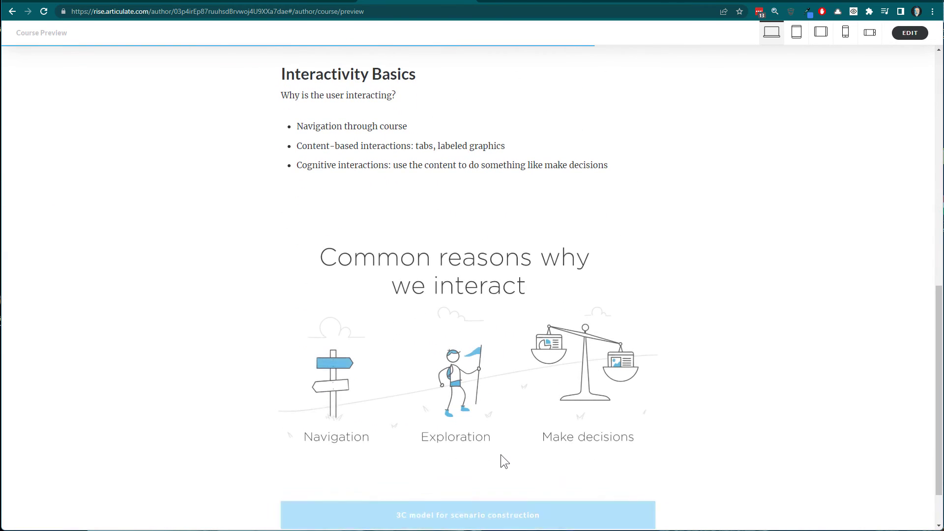
scroll("down", 3)
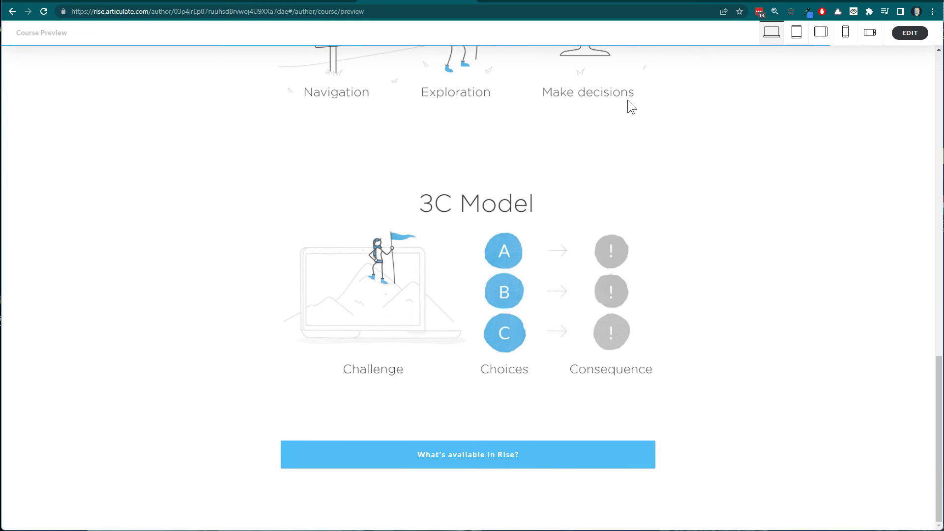
mouse_move(913, 41)
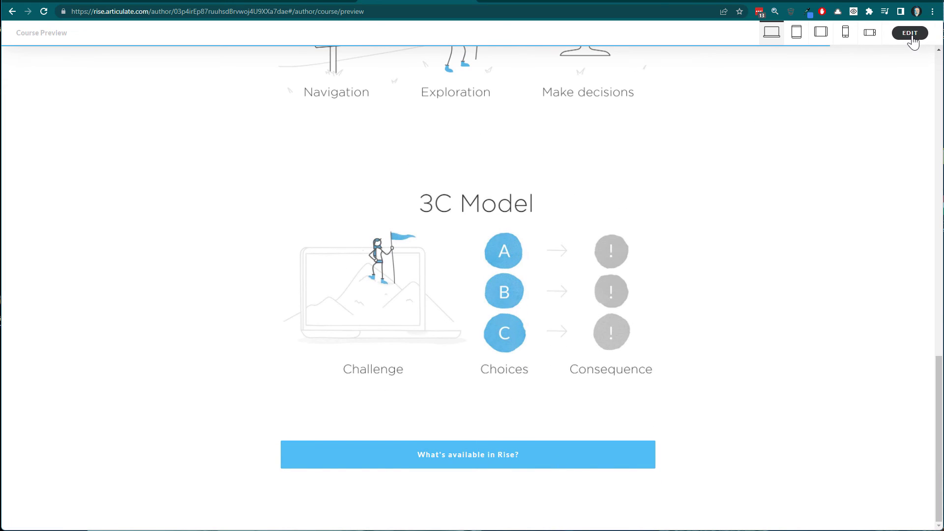
left_click(910, 33)
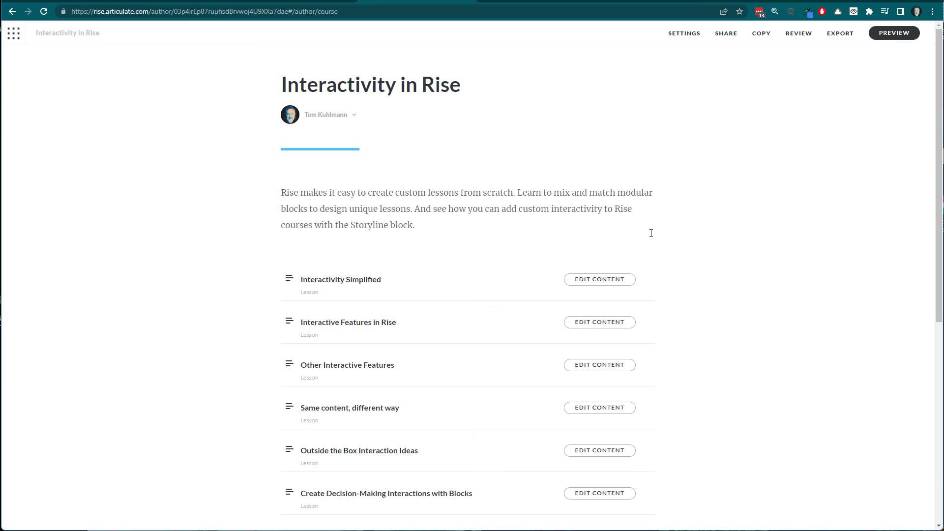